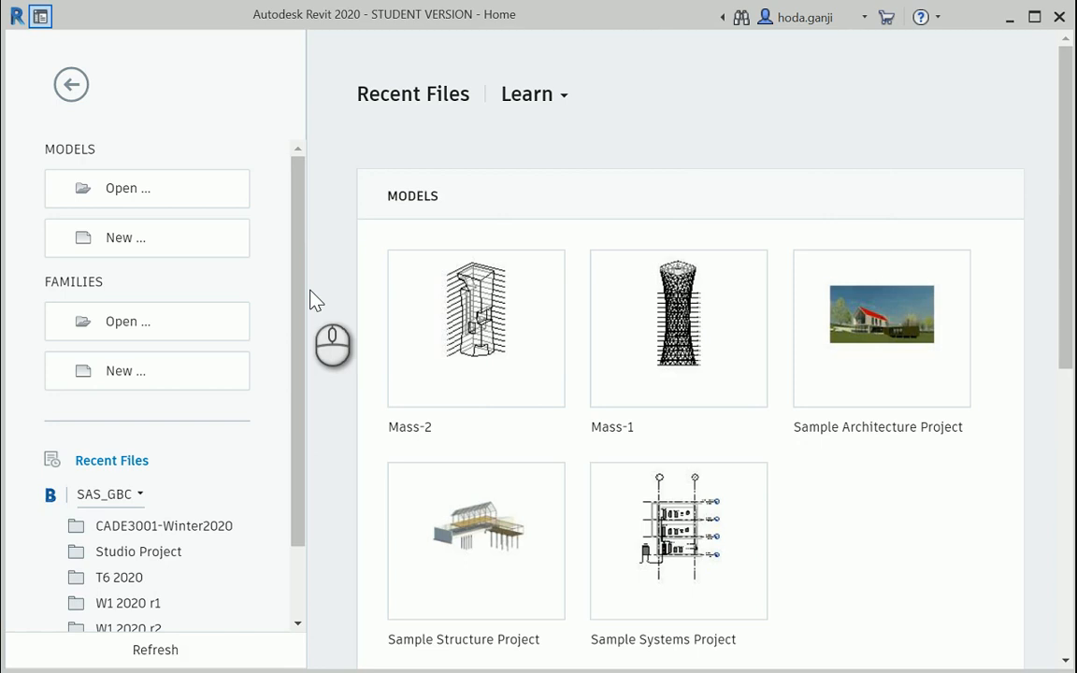
mouse_move(138, 239)
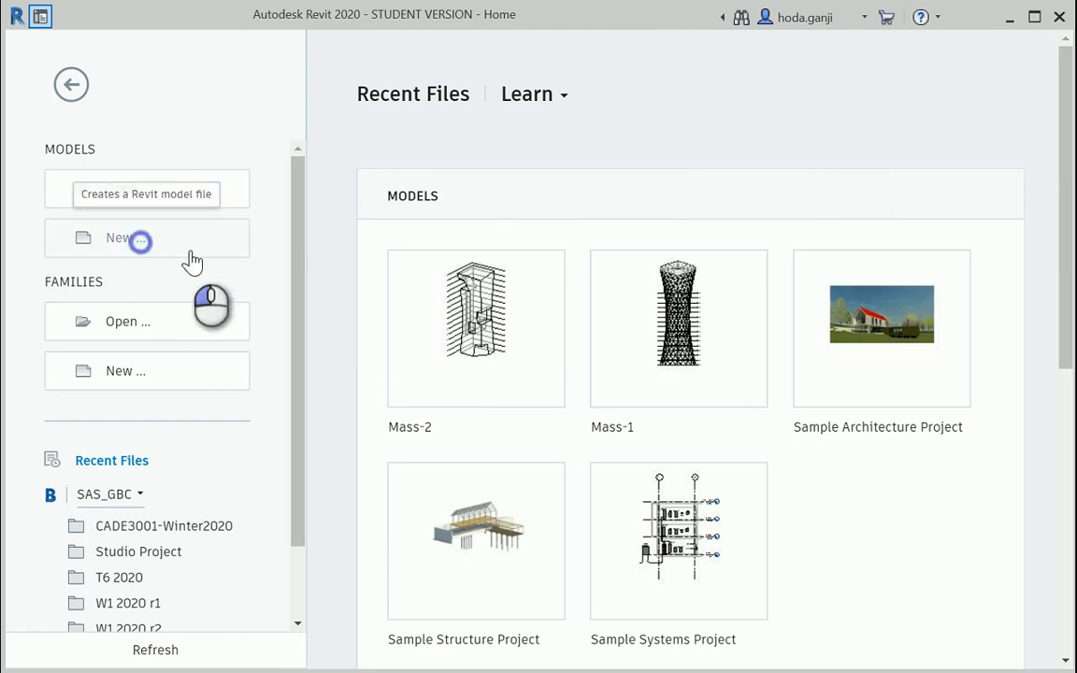
Step: Start a new project from DefaultMetric.rte in the US Metric templates folder
left_click(119, 237)
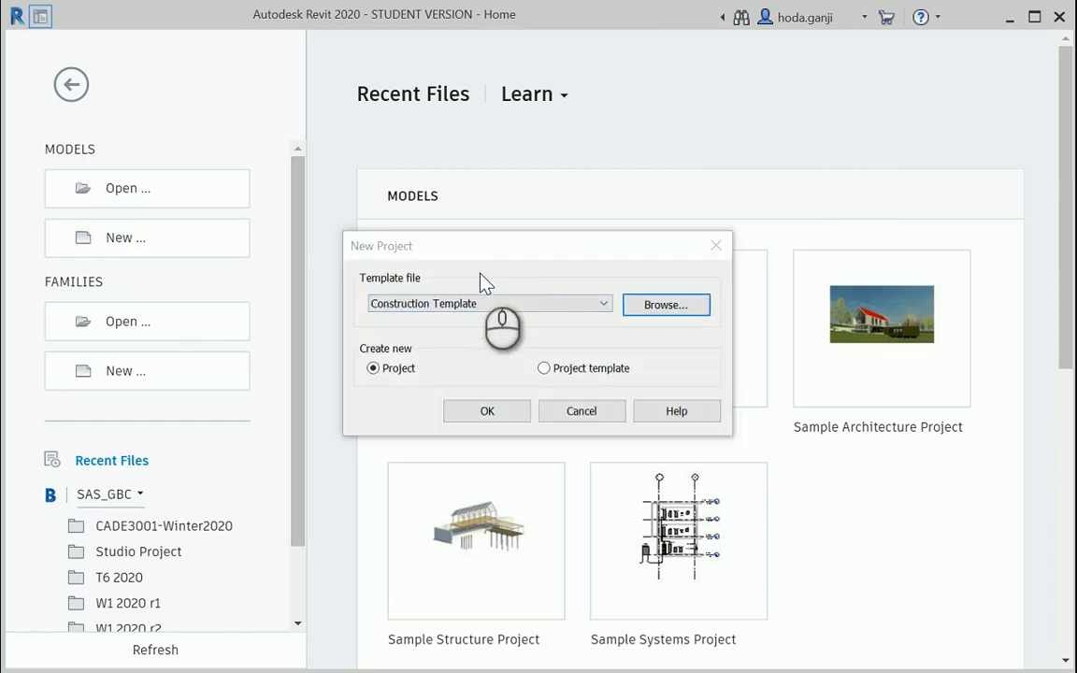
left_click(665, 305)
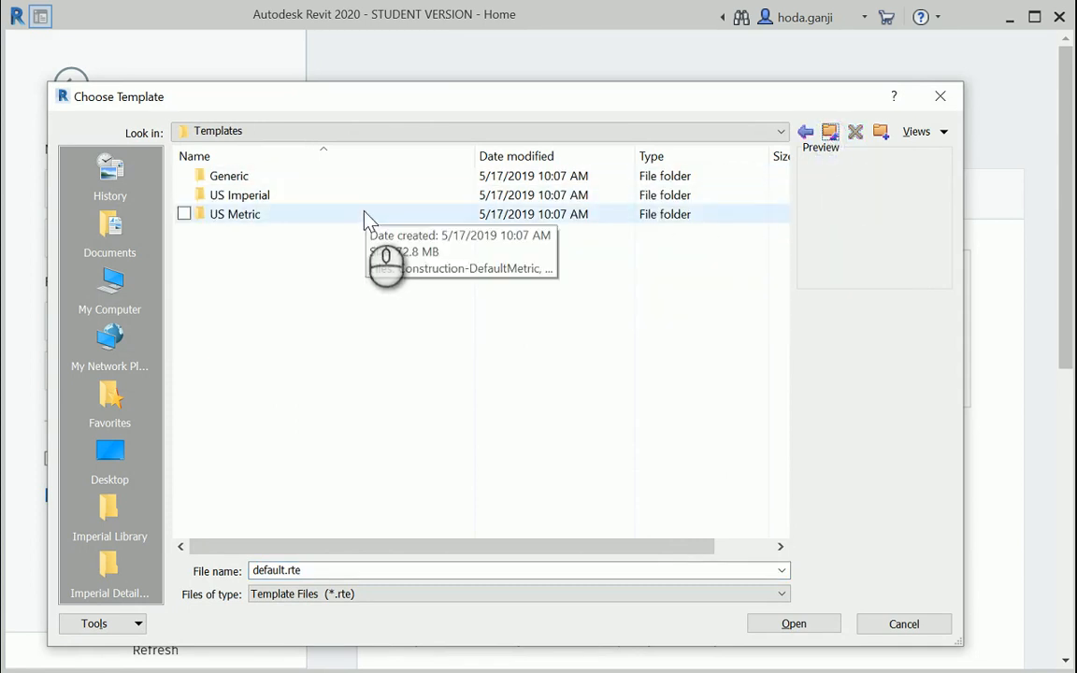
double_click(234, 213)
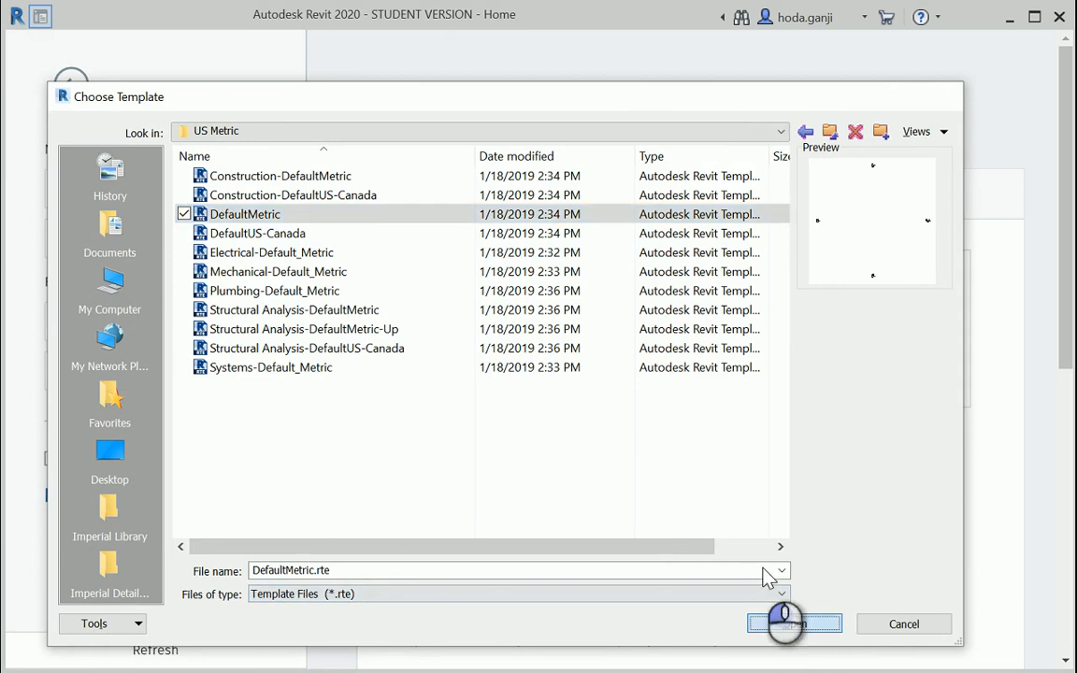
left_click(785, 625)
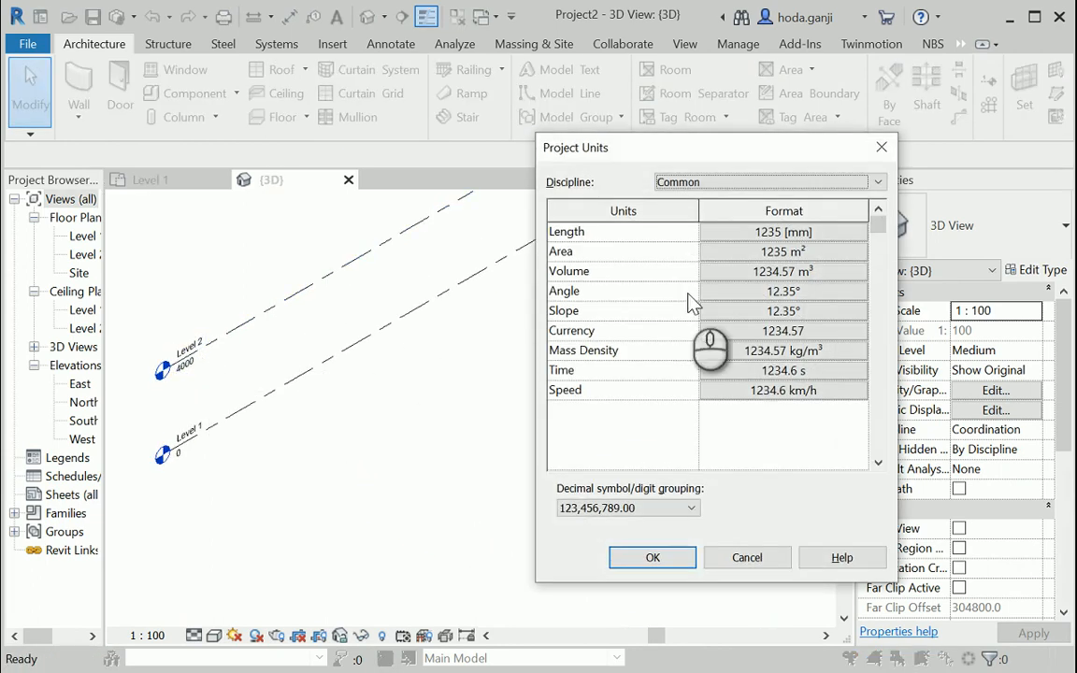
Step: Set the Length format to Meters with 2-decimal rounding in Project Units
left_click(781, 232)
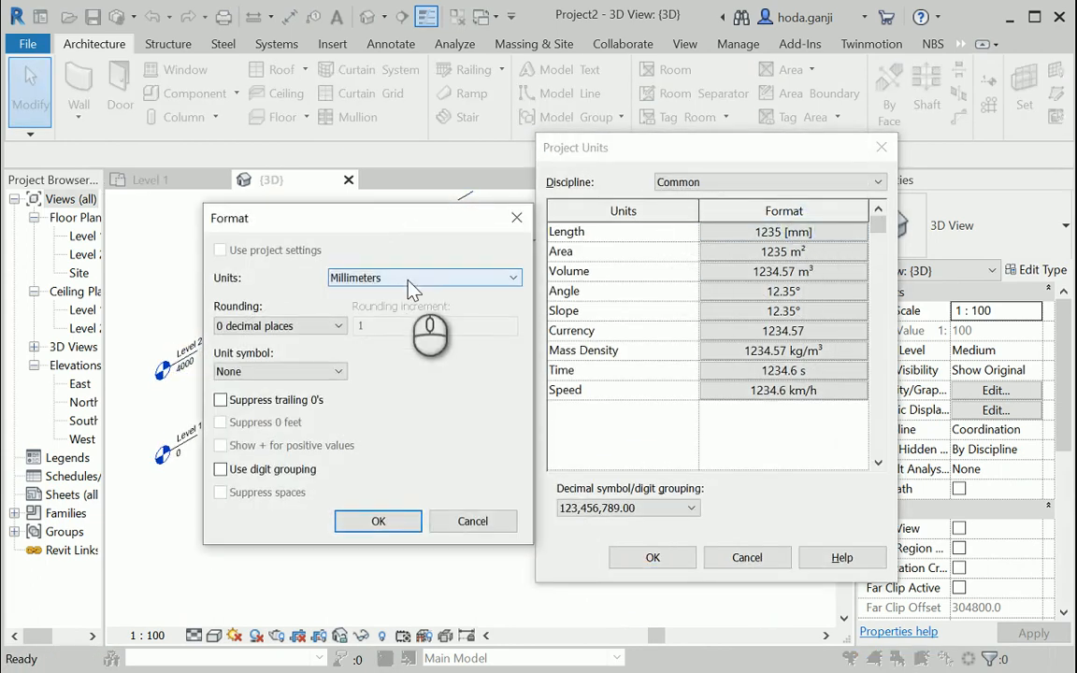
left_click(423, 277)
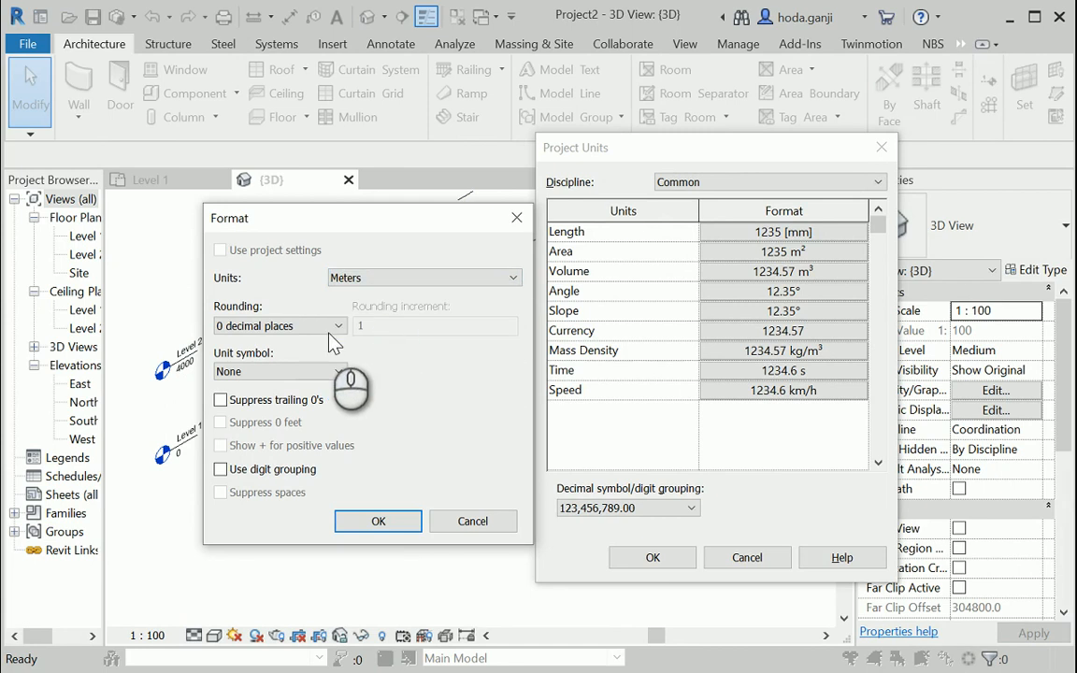
left_click(281, 325)
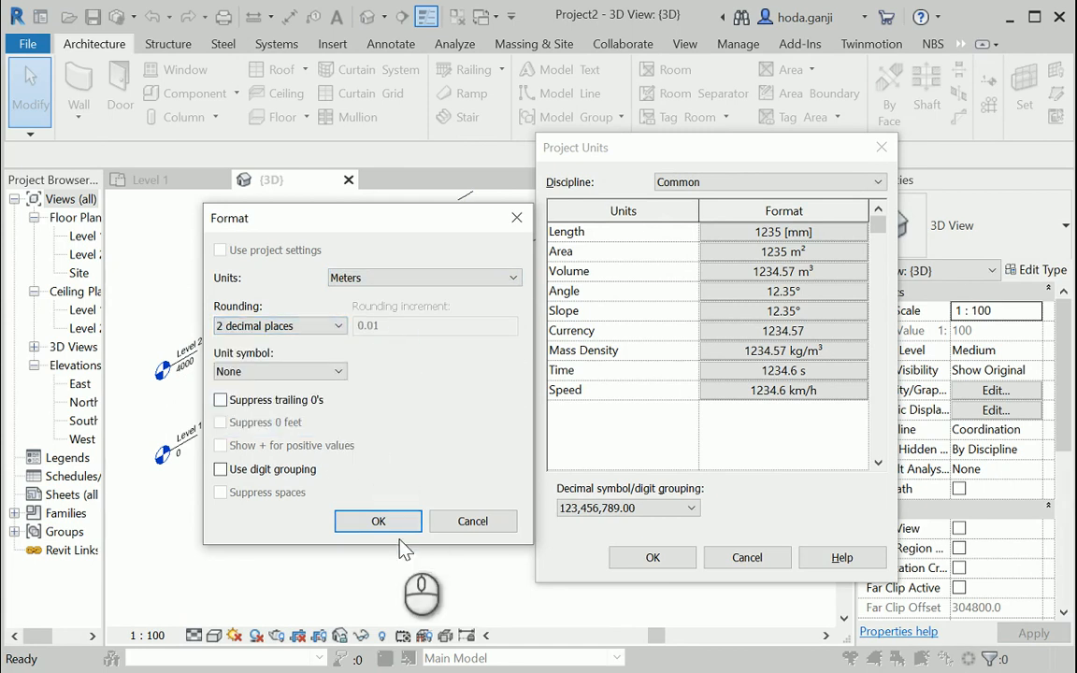
left_click(378, 520)
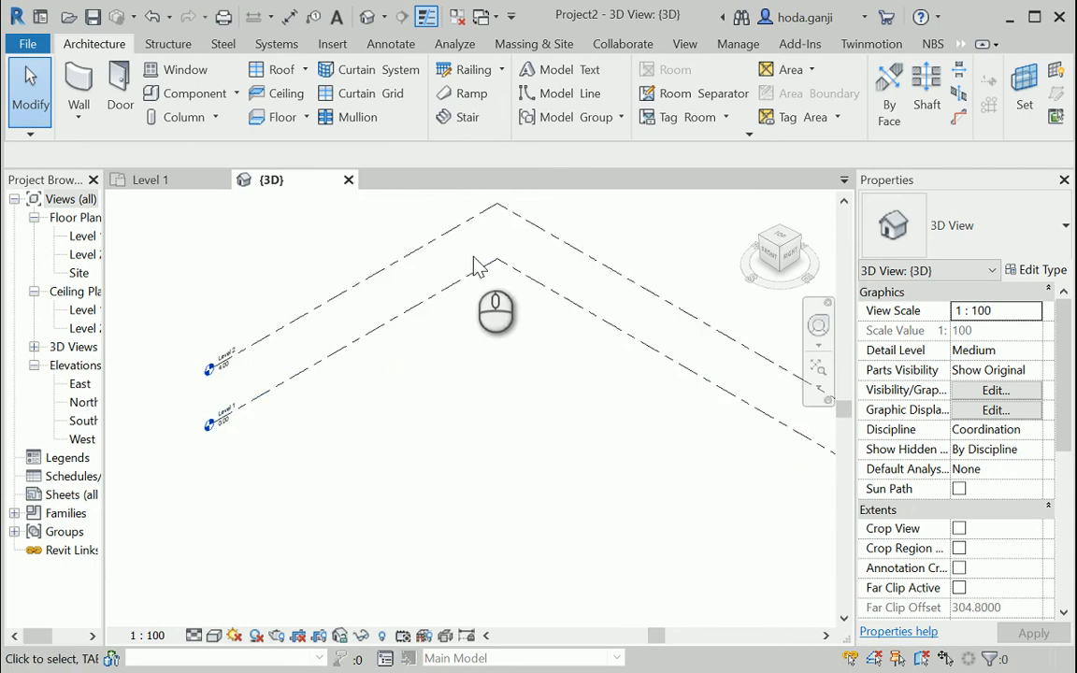
Step: Begin an in-place mass from Massing & Site, accepting the name Mass 1
left_click(532, 44)
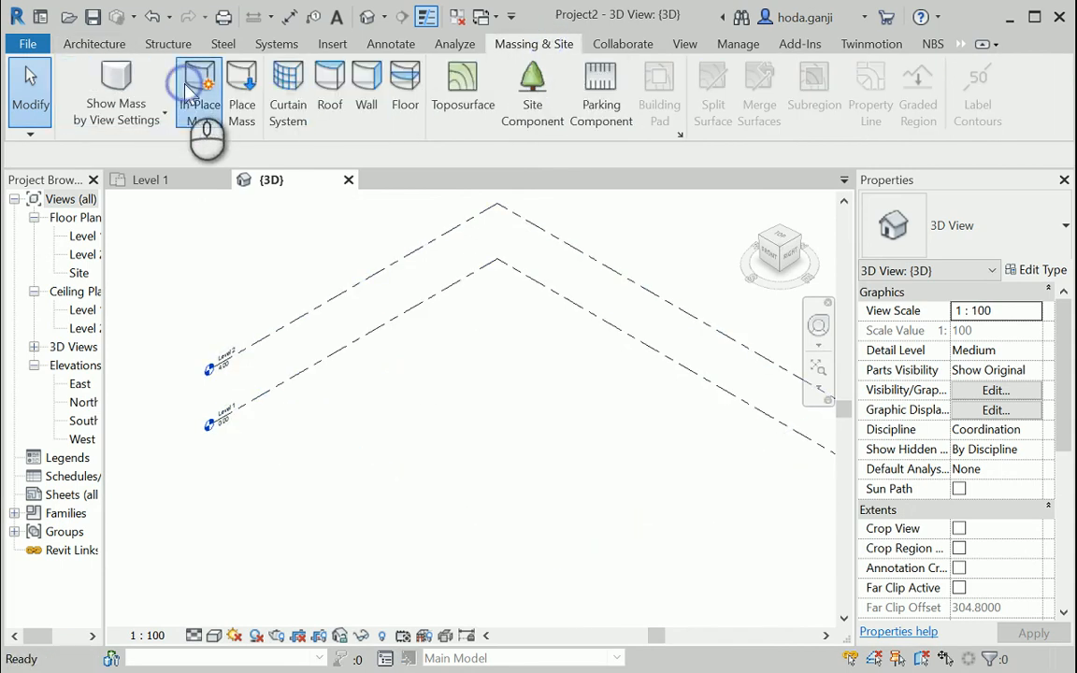
left_click(198, 79)
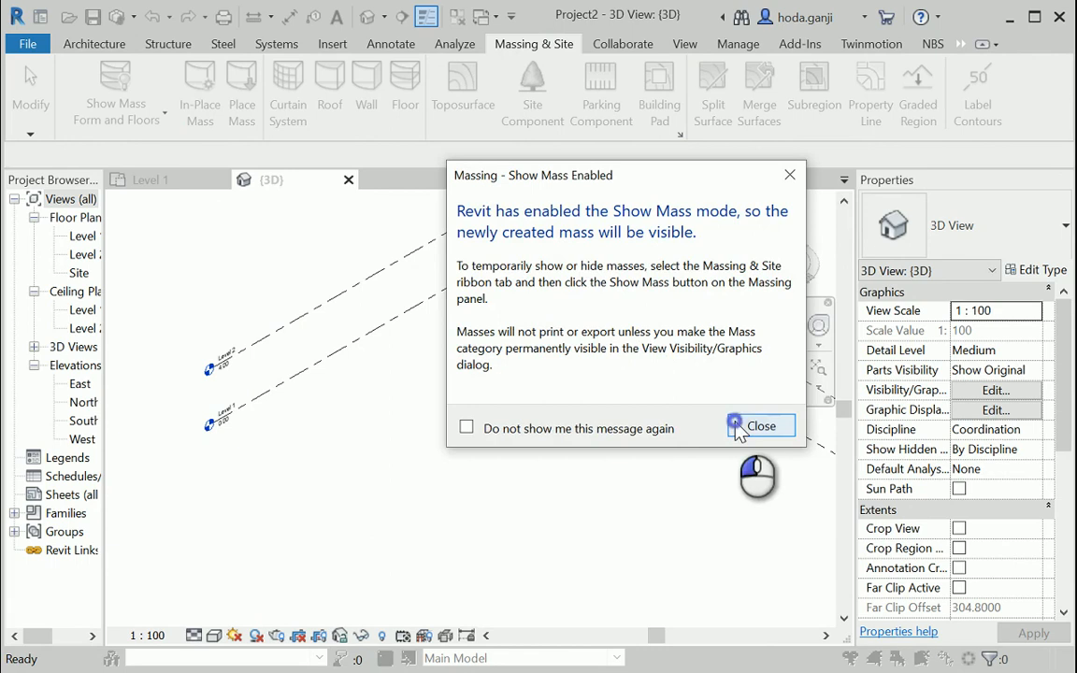
left_click(759, 427)
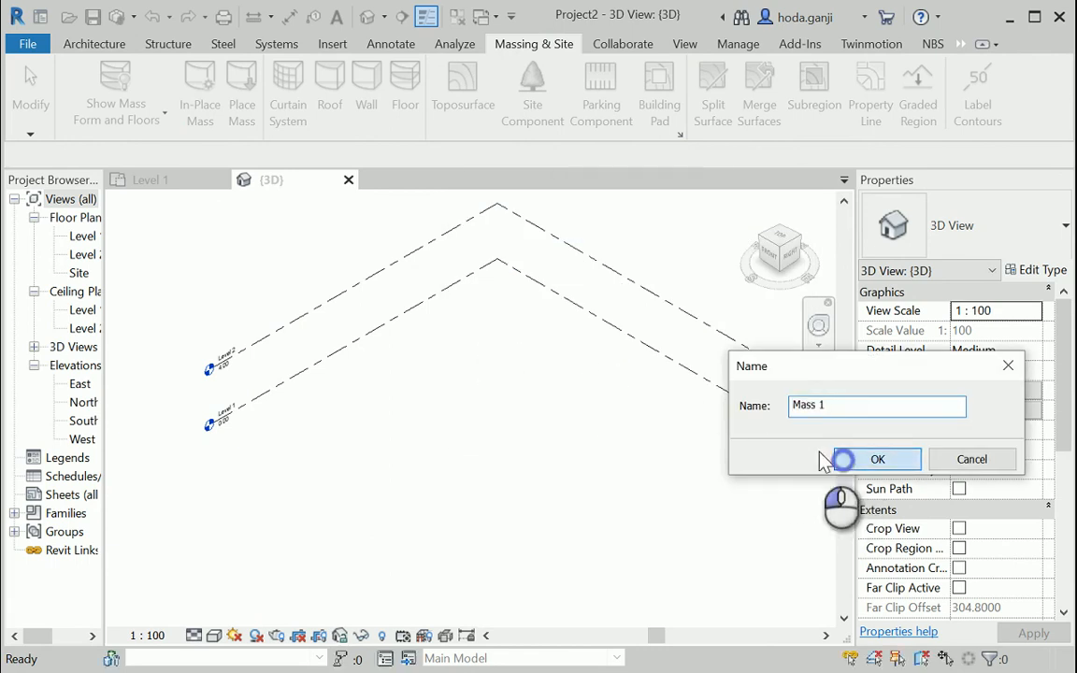
left_click(879, 460)
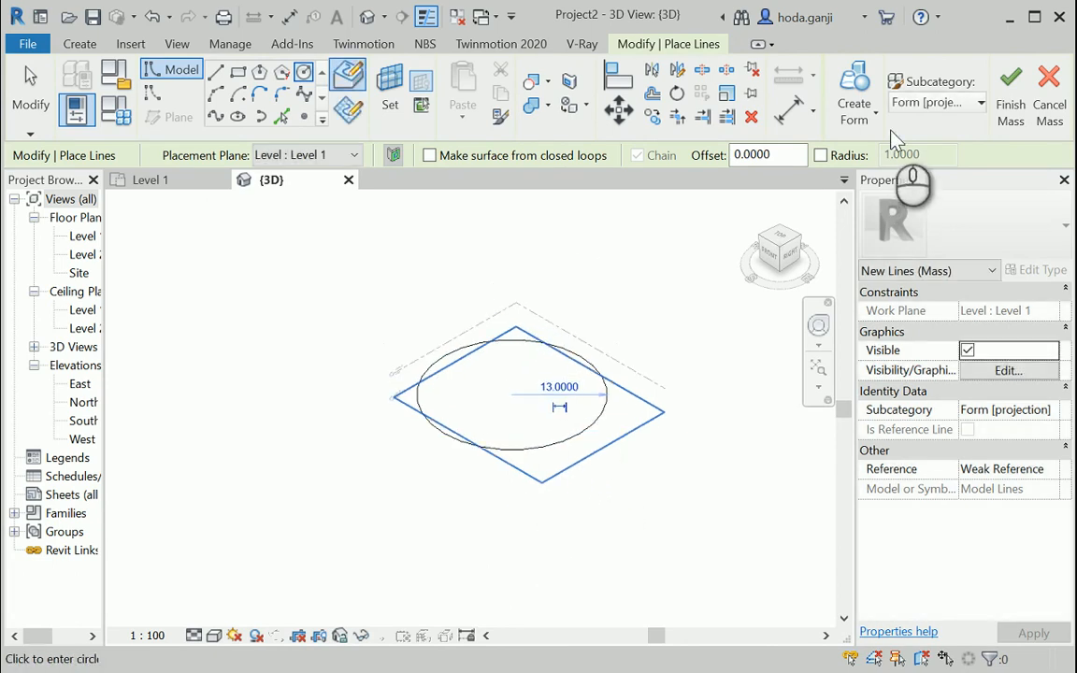
Step: Turn the drawn circle on Level 1 into a solid cylindrical form
left_click(854, 90)
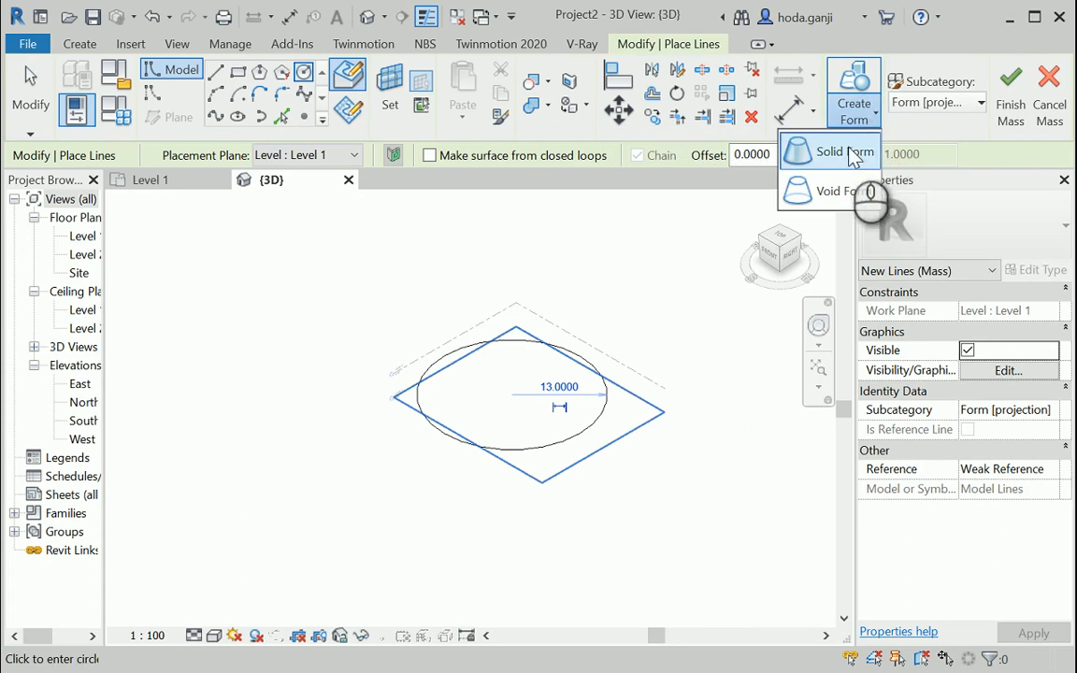
left_click(829, 152)
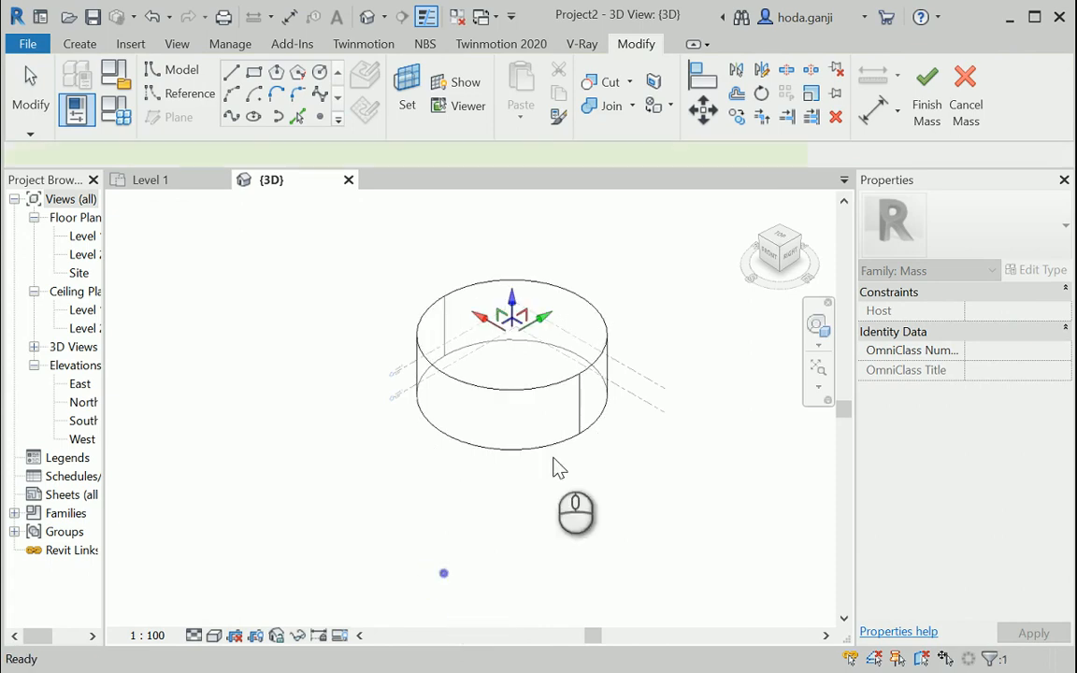
Step: Select the cylinder's top face and raise it to make the mass a tall tower
left_click(508, 346)
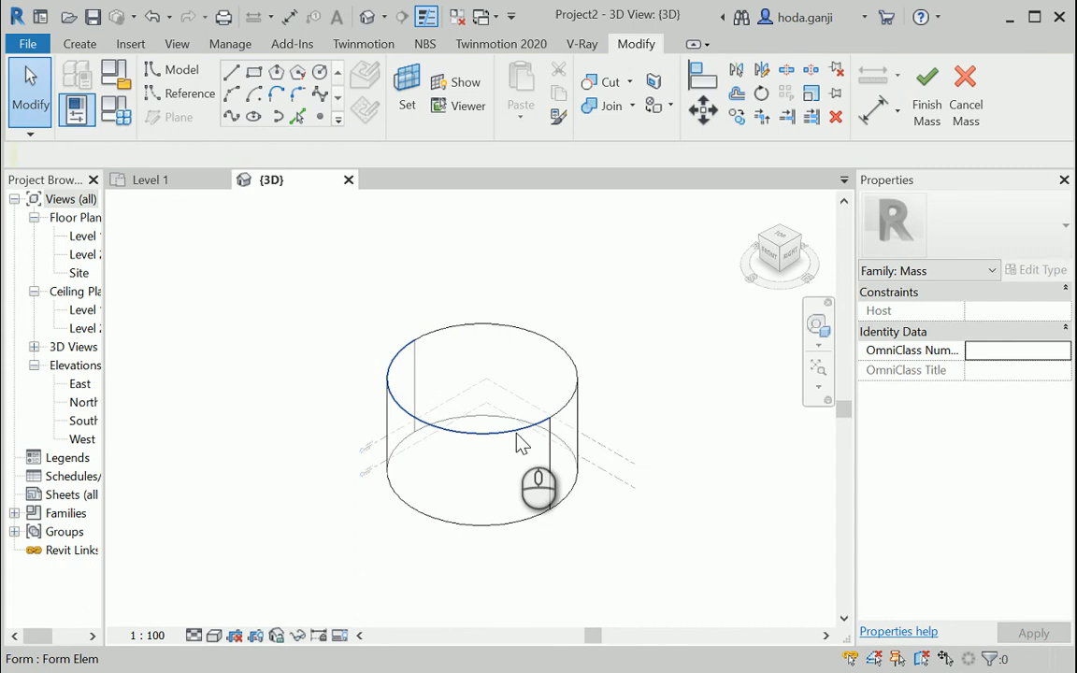
mouse_move(520, 441)
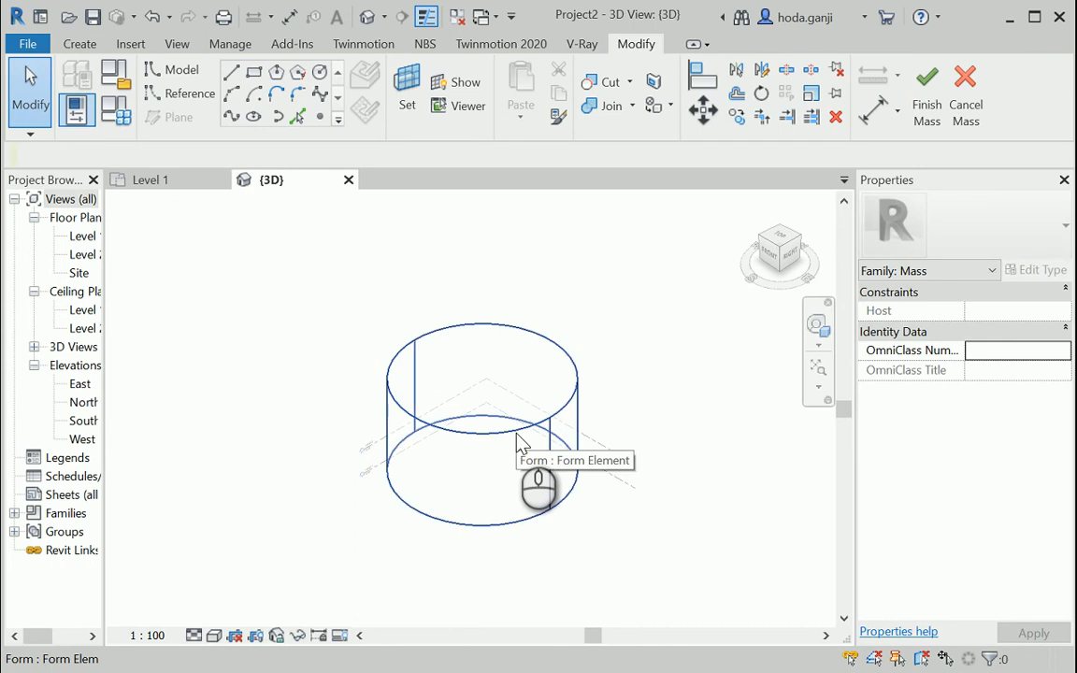
left_click(516, 432)
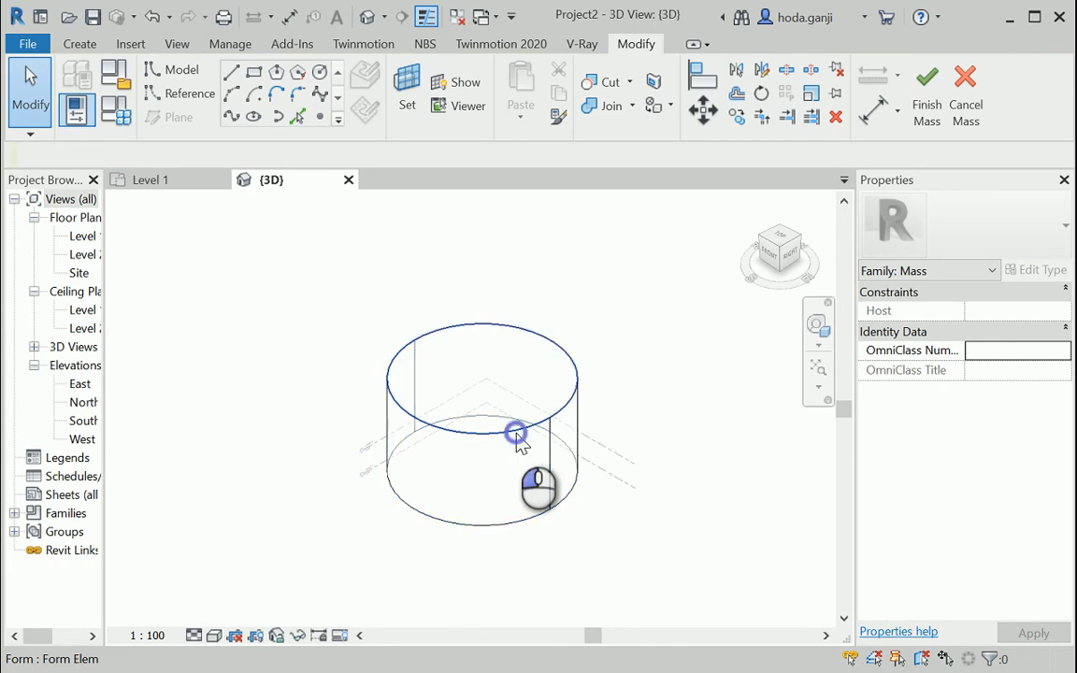
left_click(513, 434)
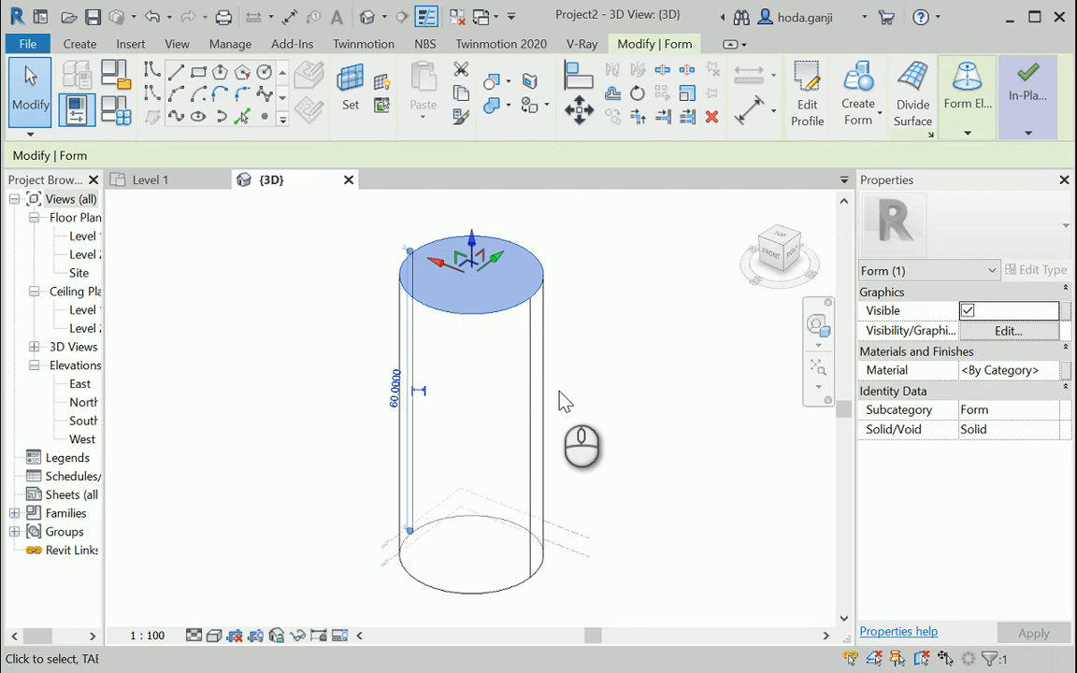
mouse_move(588, 399)
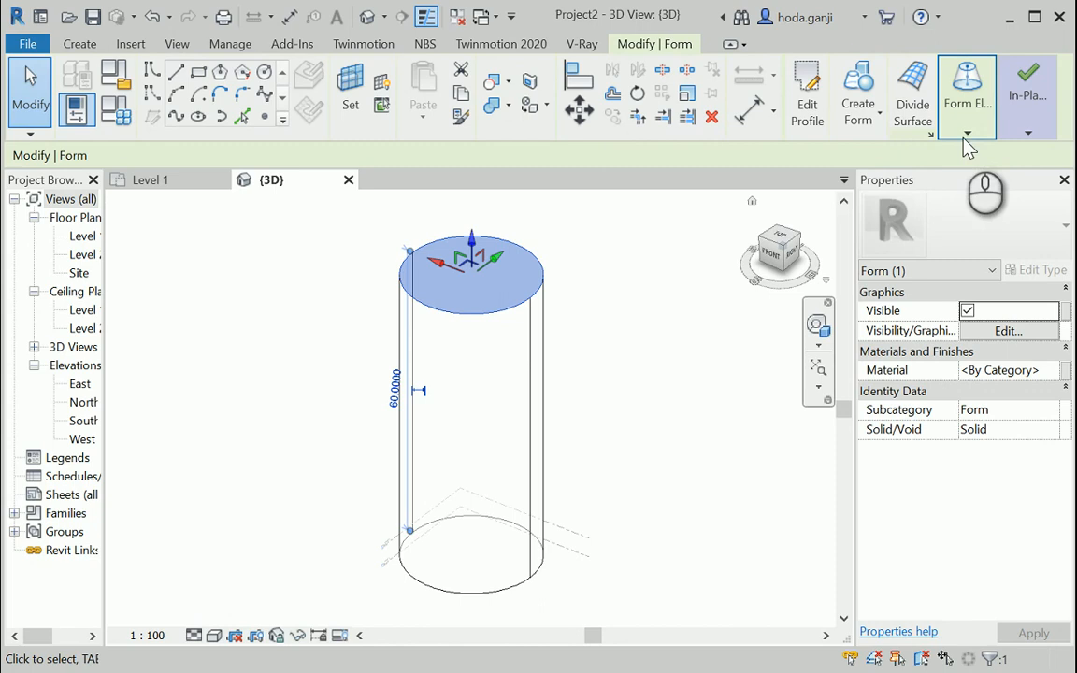
Step: Select the tower form and add a new profile ring at its mid-height
left_click(964, 127)
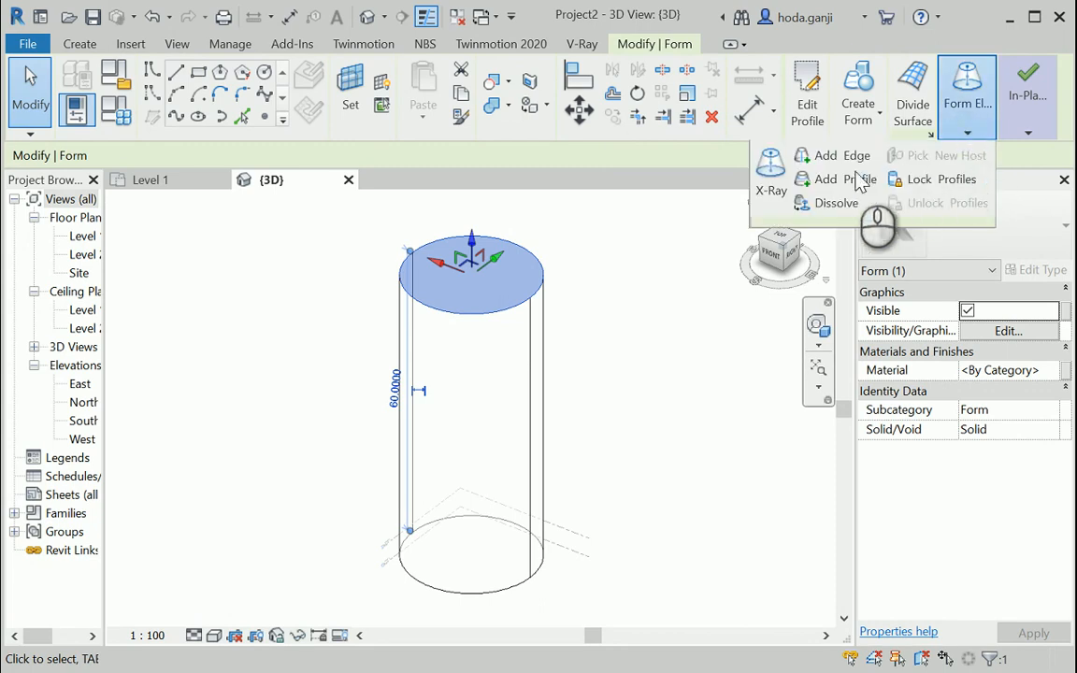
mouse_move(849, 183)
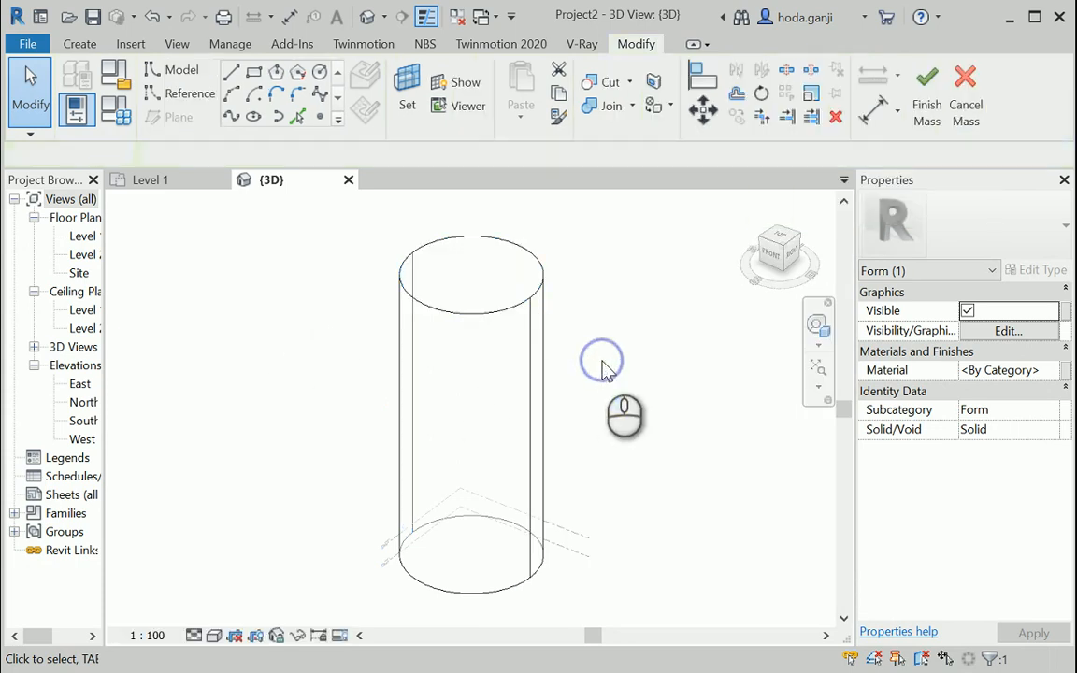
left_click(458, 277)
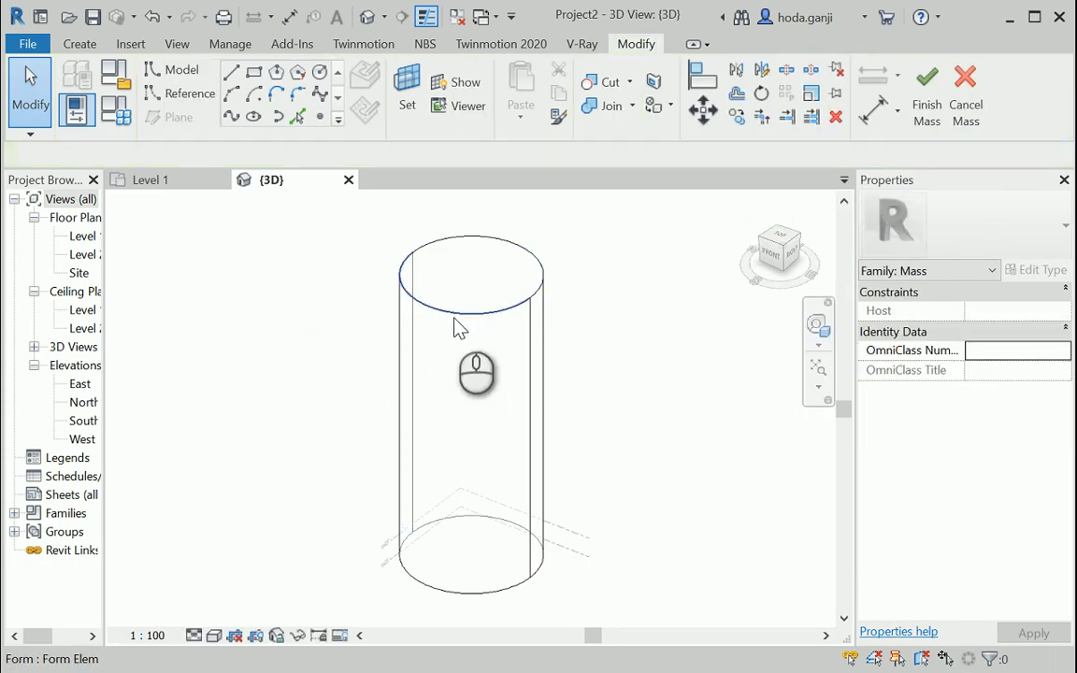
left_click(458, 316)
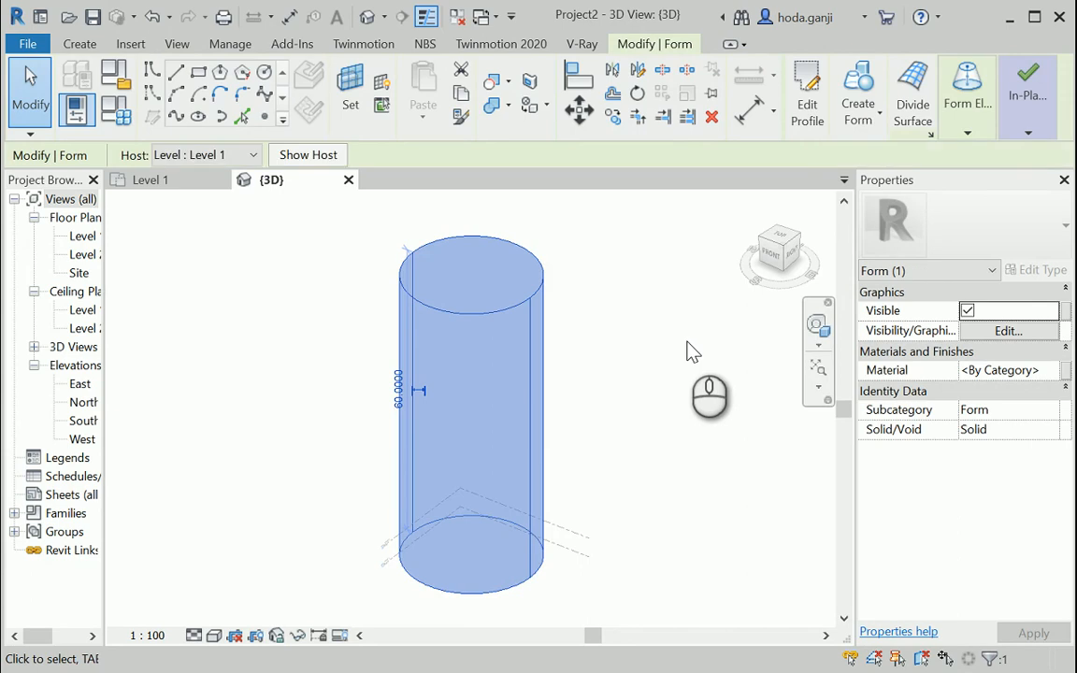
left_click(967, 94)
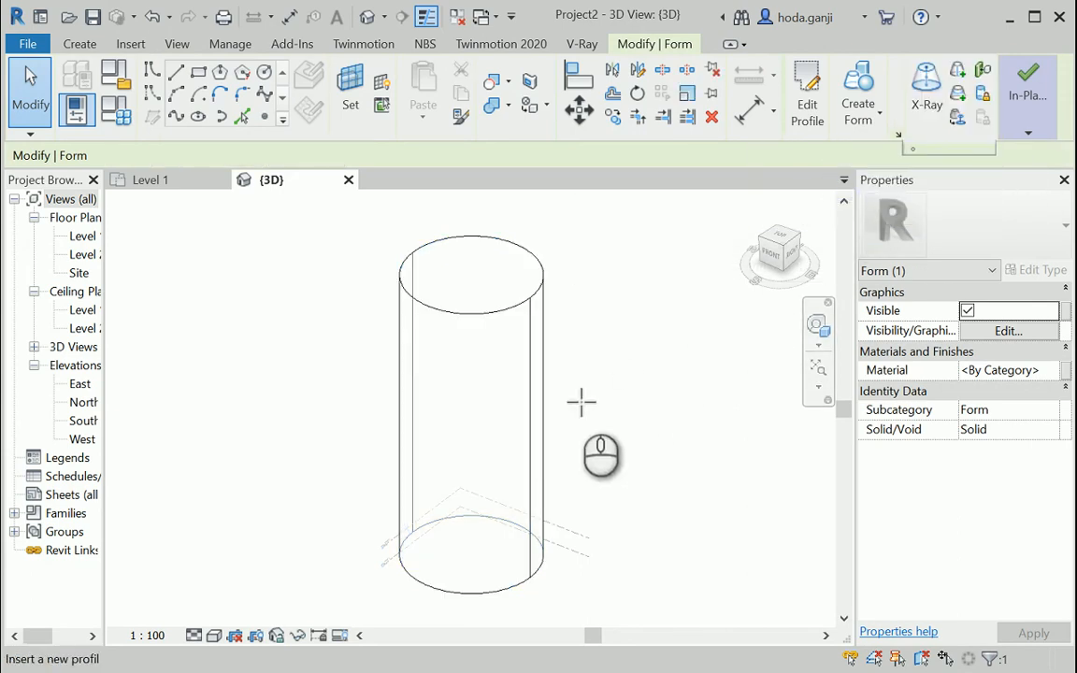
left_click(525, 434)
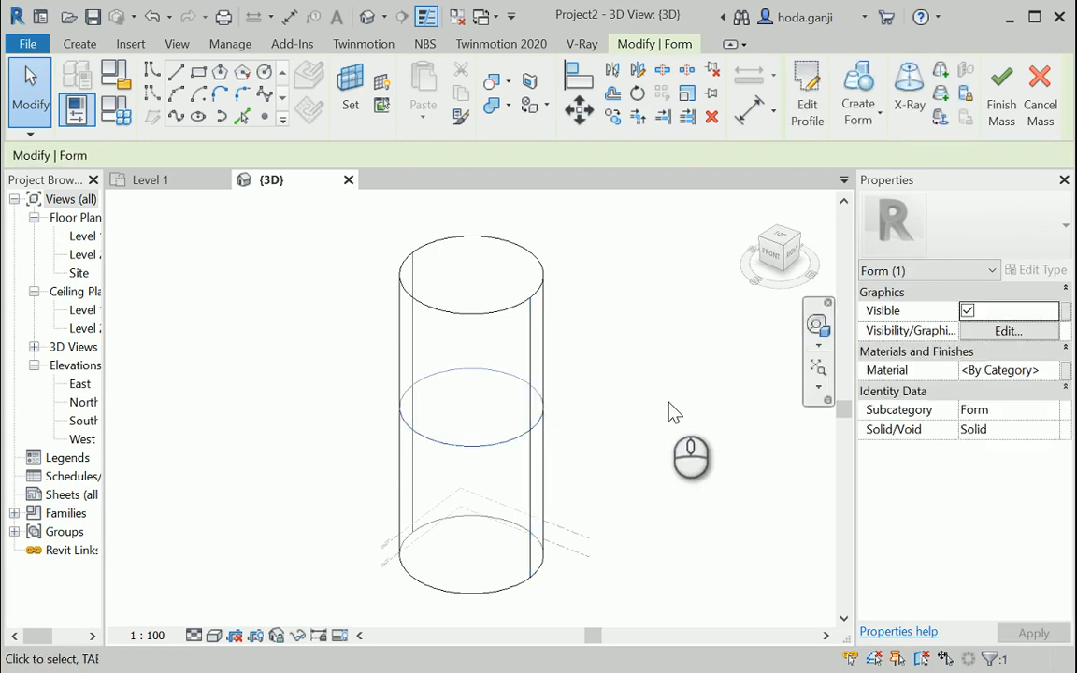
left_click(400, 387)
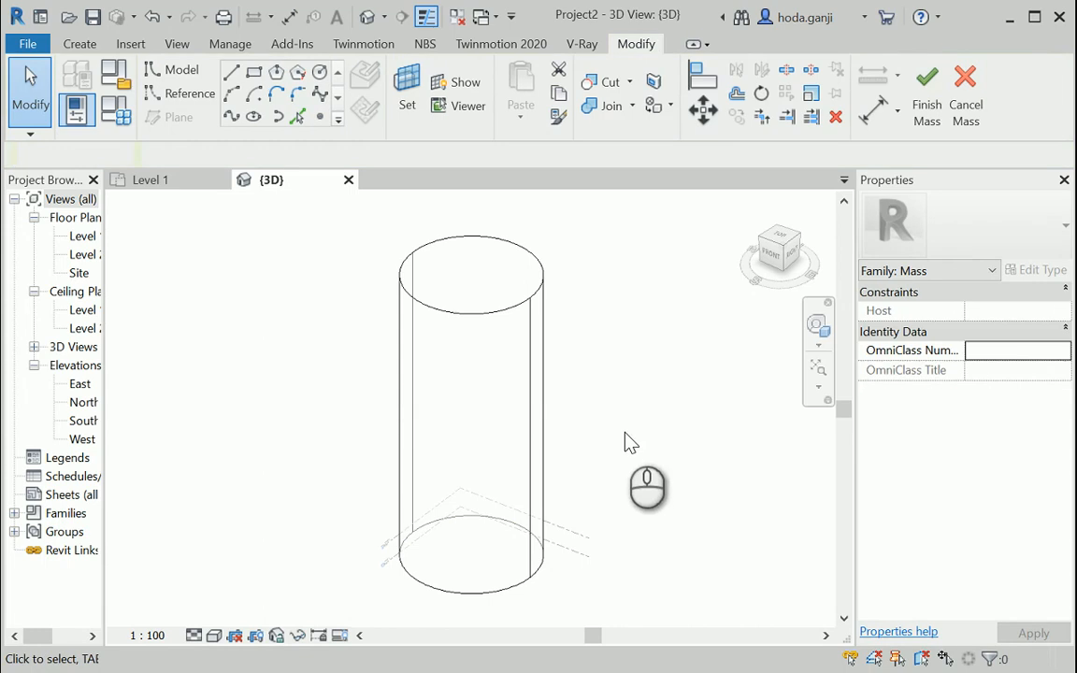
mouse_move(610, 415)
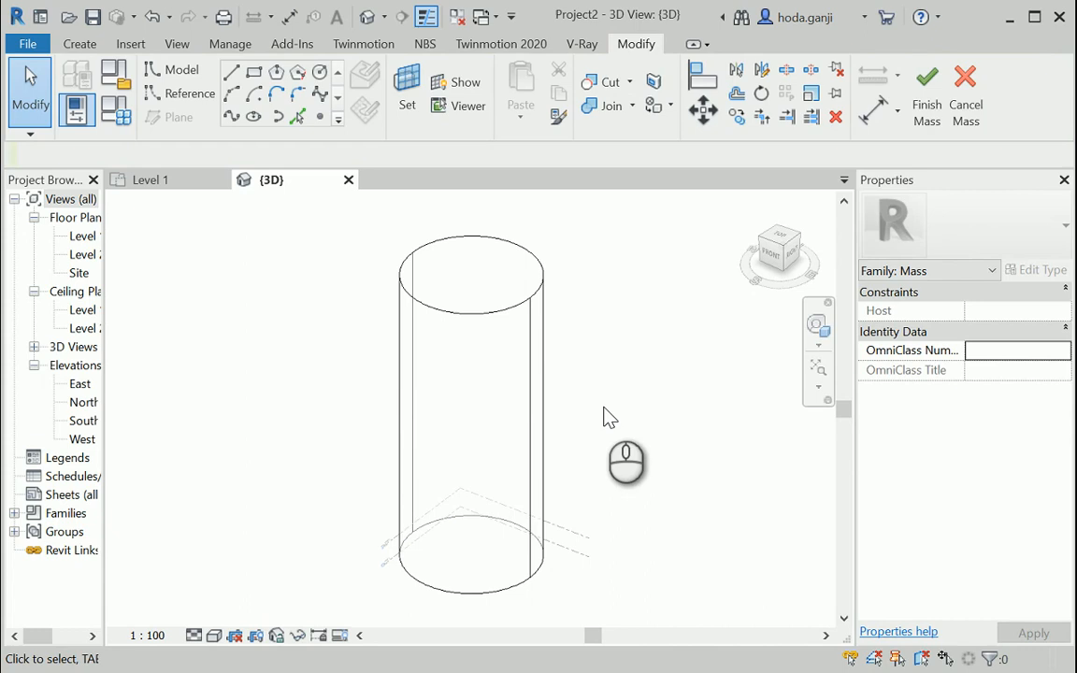
mouse_move(486, 434)
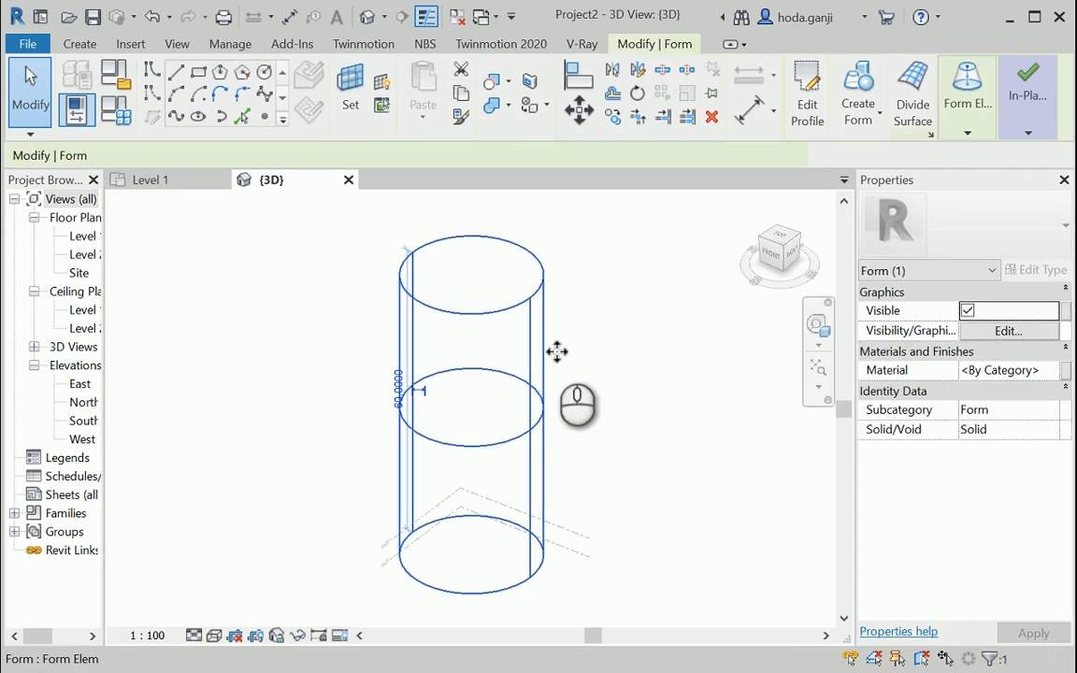
Step: Switch the selected form to X-Ray to reveal its profile rings and central axis
left_click(968, 90)
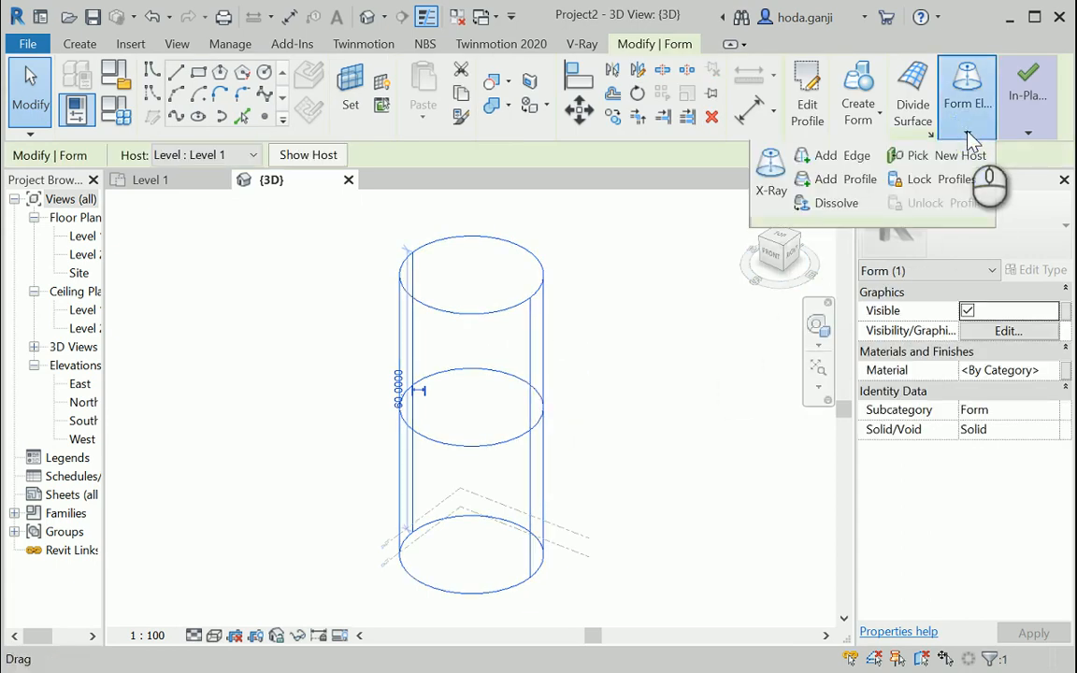
mouse_move(770, 157)
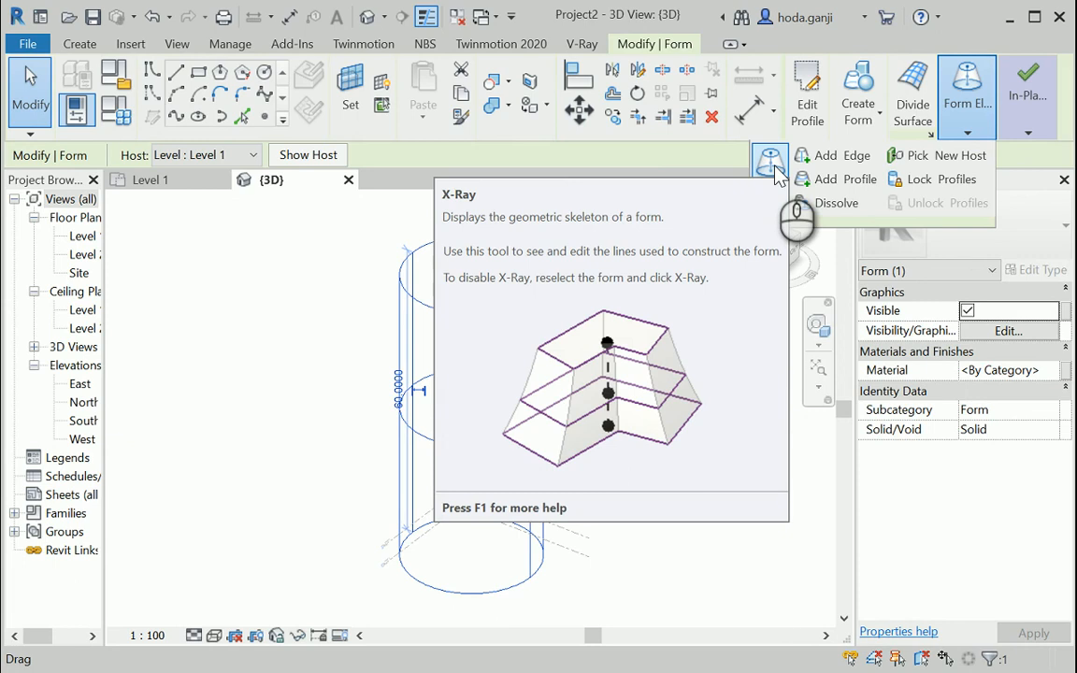
left_click(770, 165)
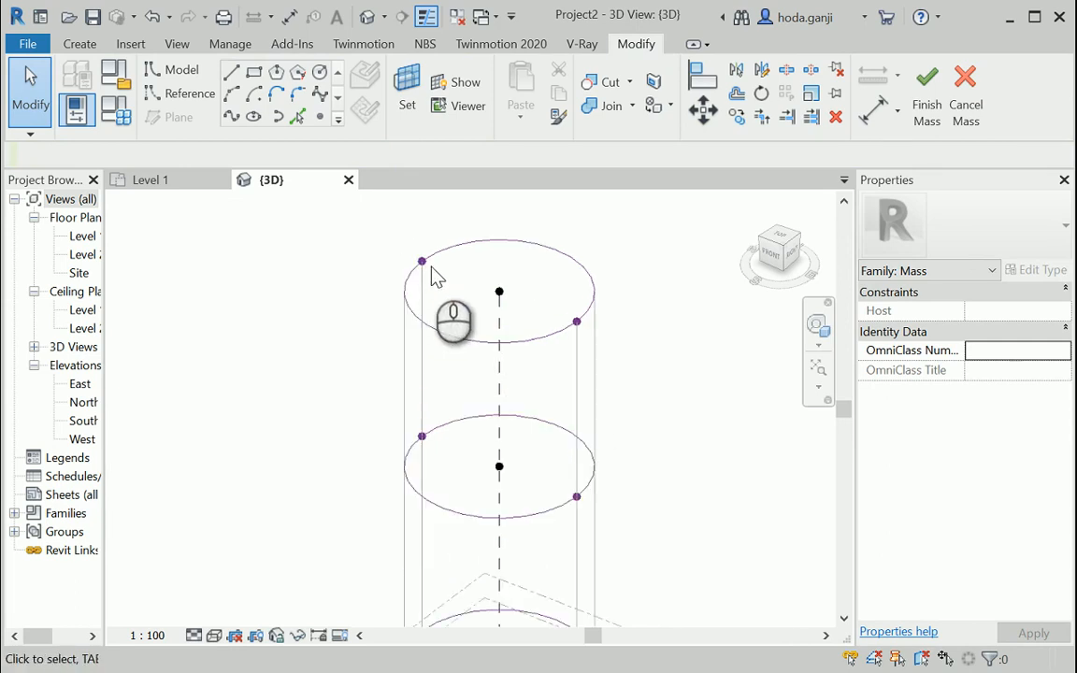
Step: Deselect the whole form and pick only the middle profile ring, zoomed in
left_click(423, 262)
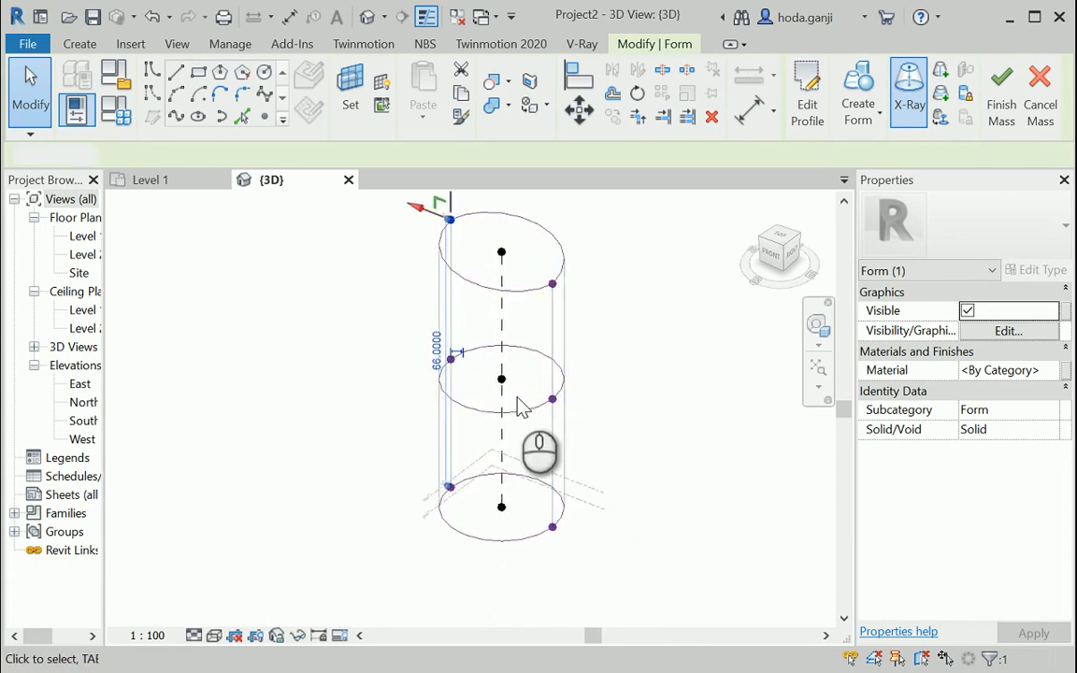
left_click(501, 402)
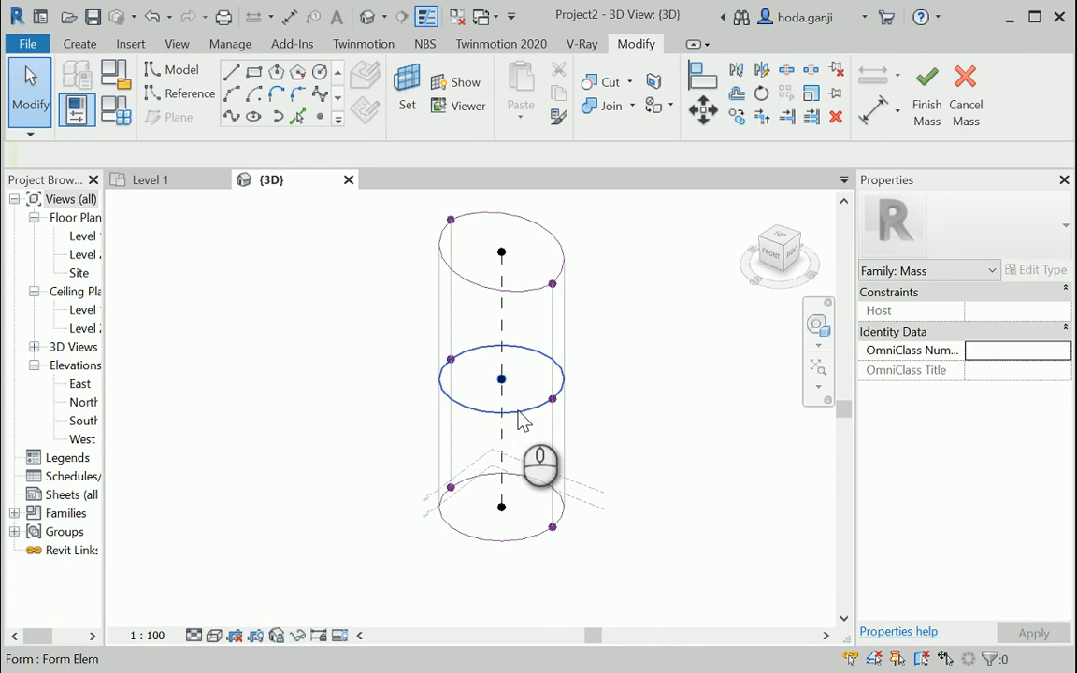
left_click(501, 379)
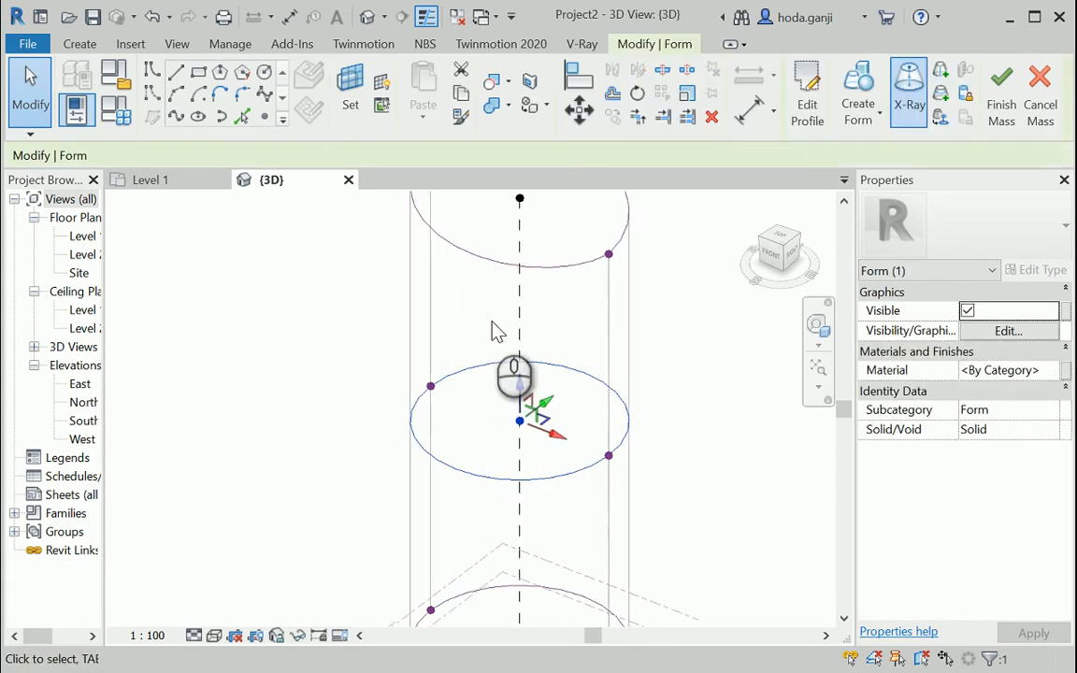
mouse_move(688, 94)
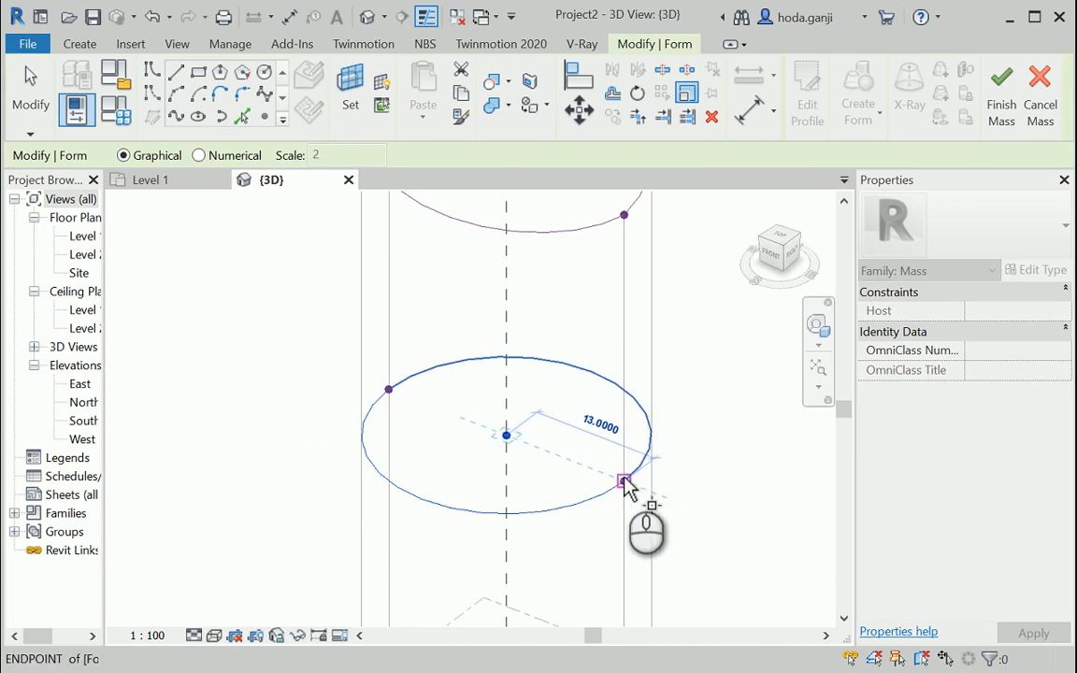
Step: Scale the middle ring smaller so the tower pinches into a waist
left_click_drag(625, 482, 602, 471)
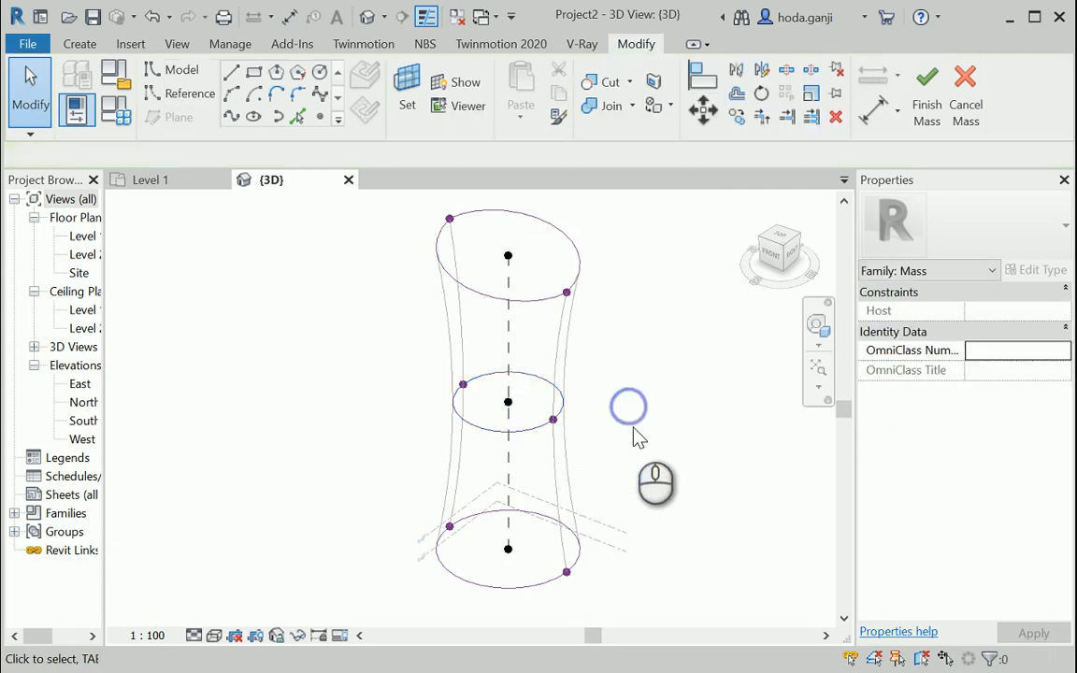
left_click_drag(628, 406, 527, 464)
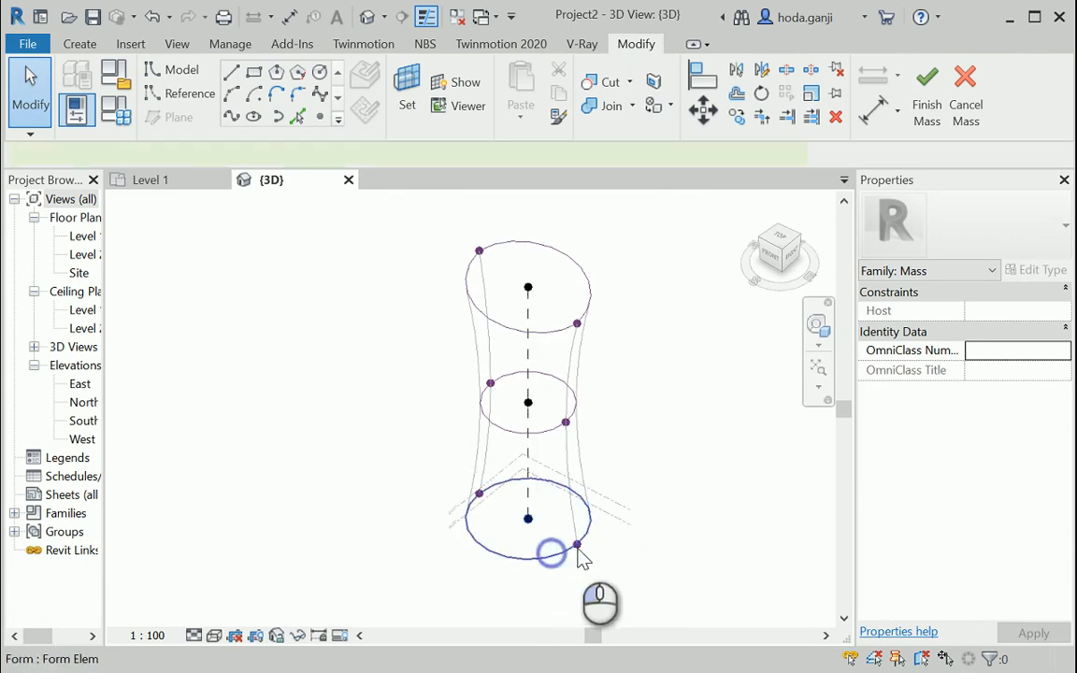
left_click(554, 540)
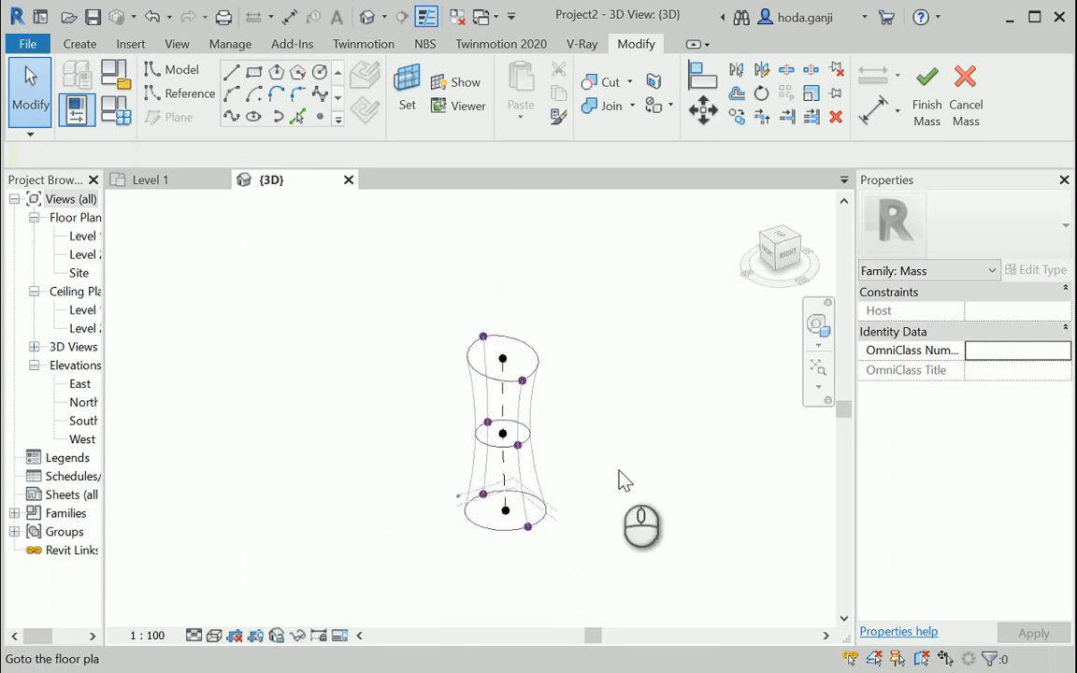
Step: Finish Mass to return to the project view with the waisted tower
left_click(931, 79)
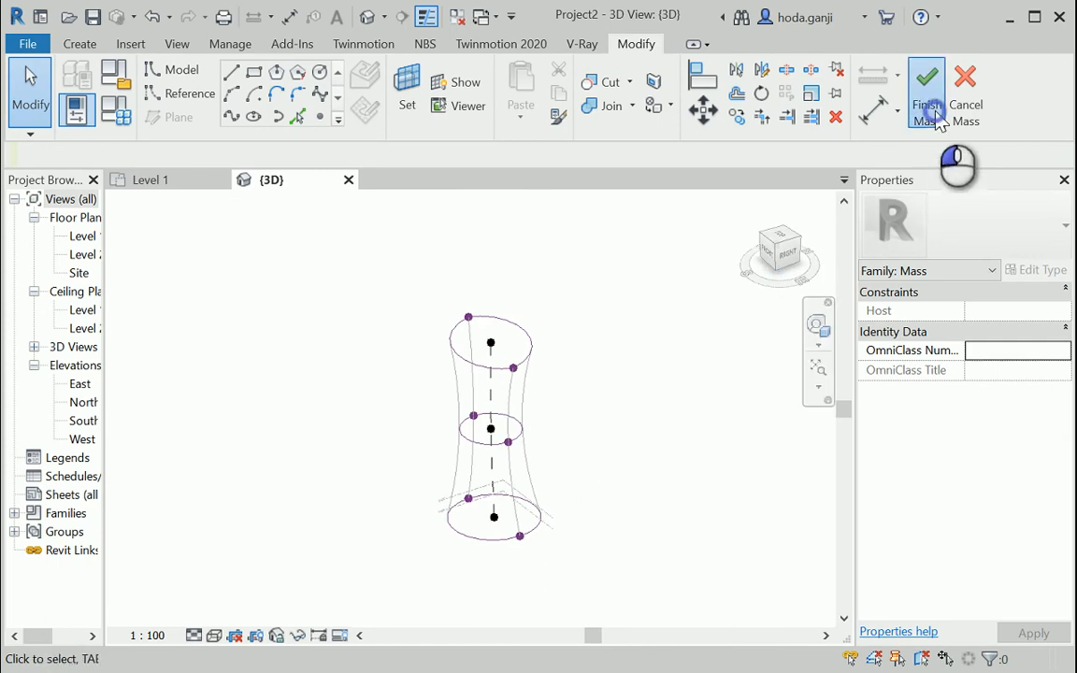
left_click(930, 77)
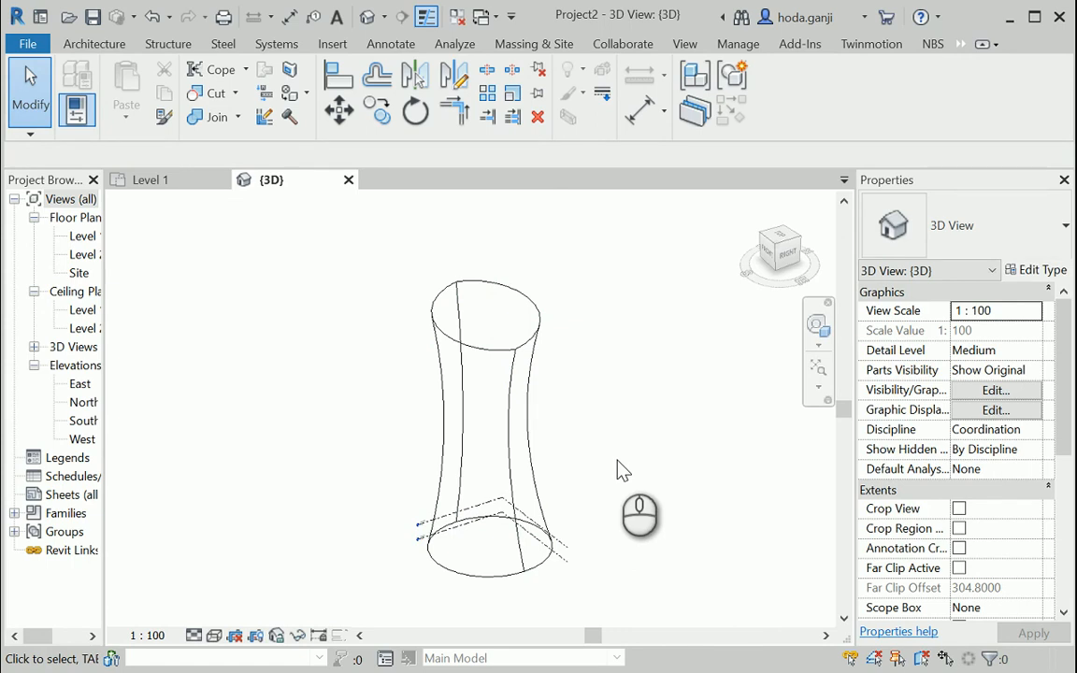
mouse_move(94, 44)
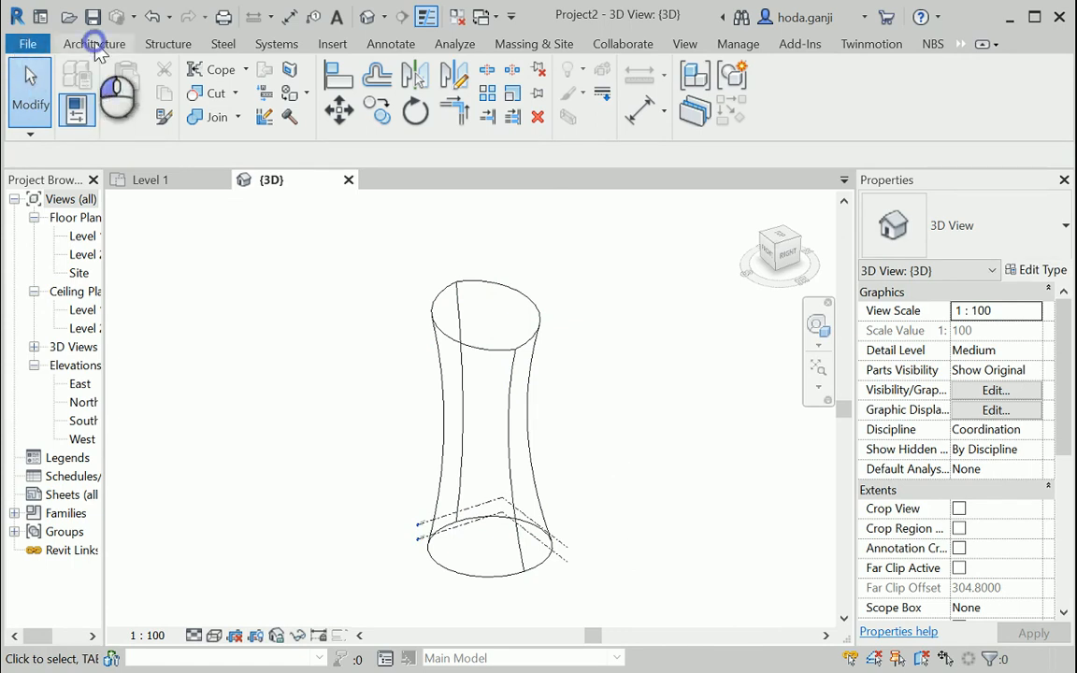
Step: Start Wall by Face from the Architecture Wall menu and choose Curtain Wall type
left_click(75, 90)
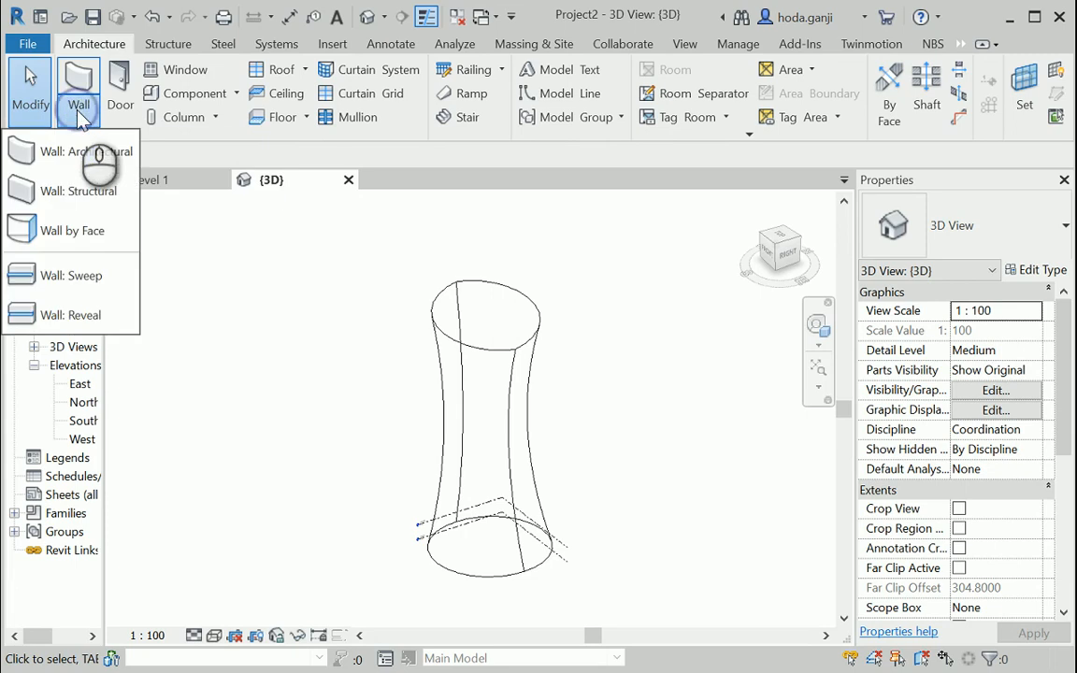
mouse_move(108, 241)
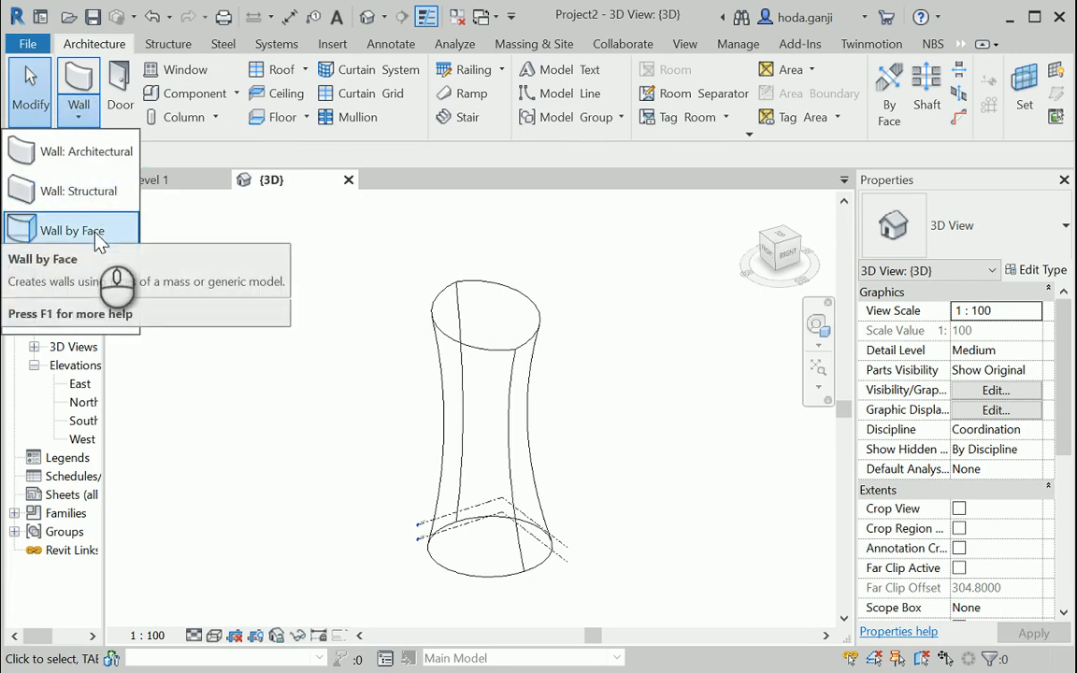
mouse_move(97, 244)
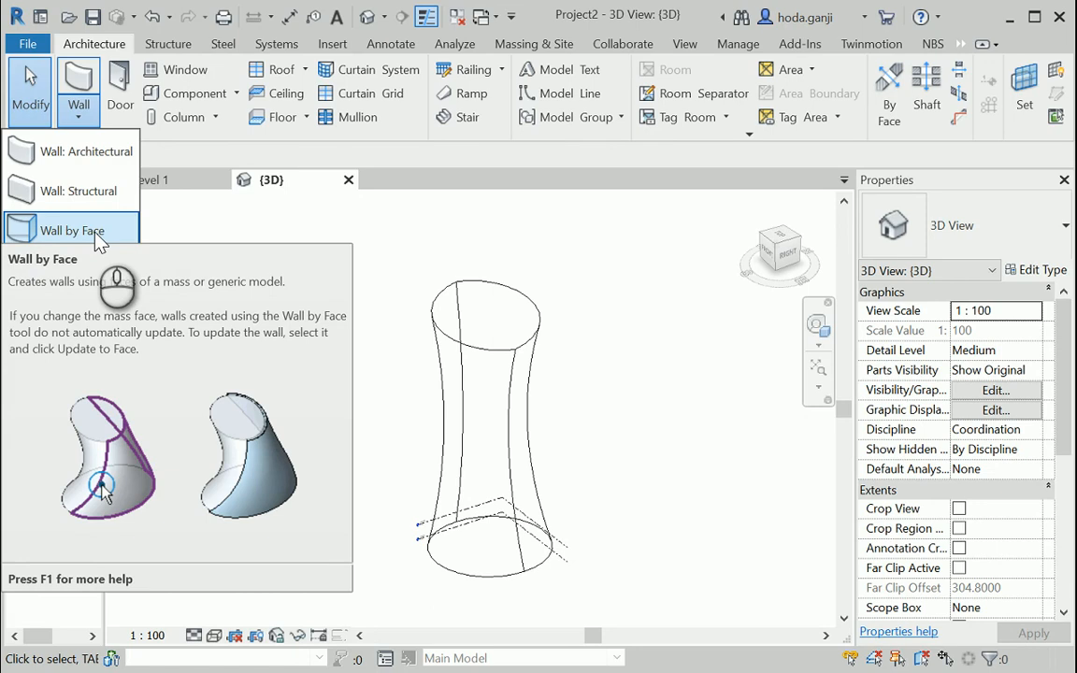
left_click(75, 226)
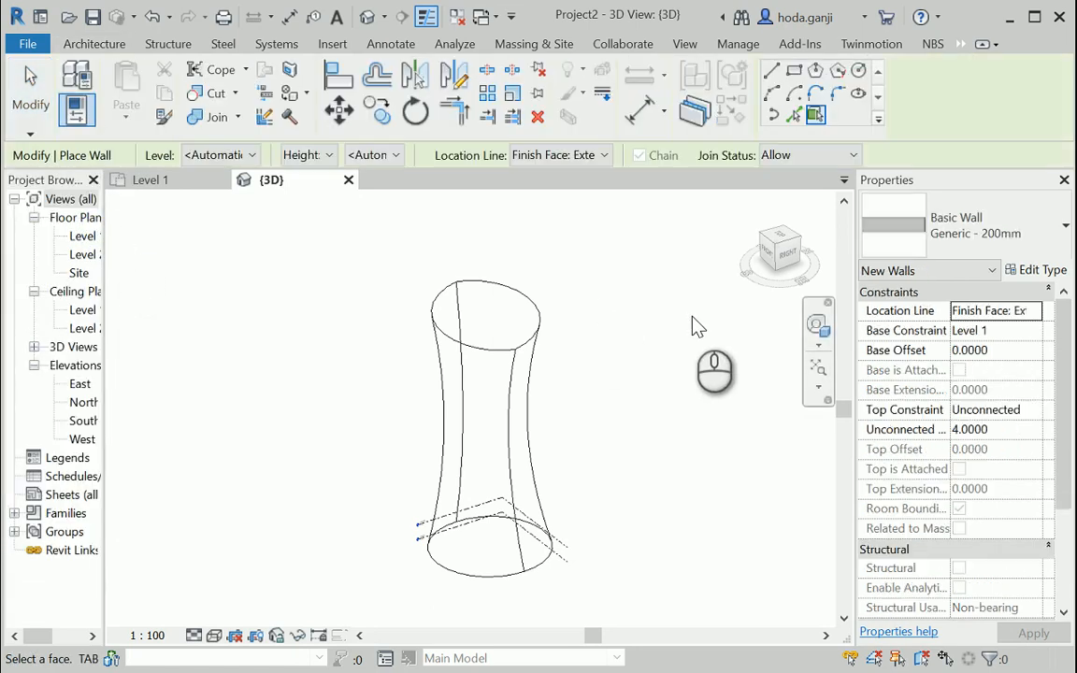
mouse_move(1019, 234)
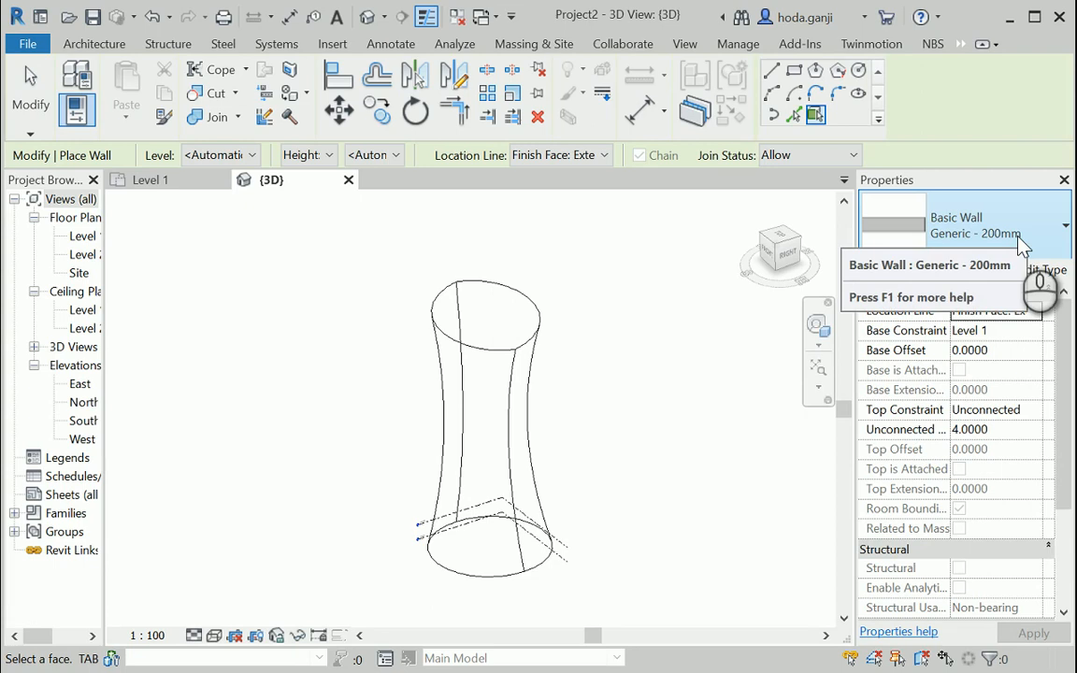
left_click(1017, 234)
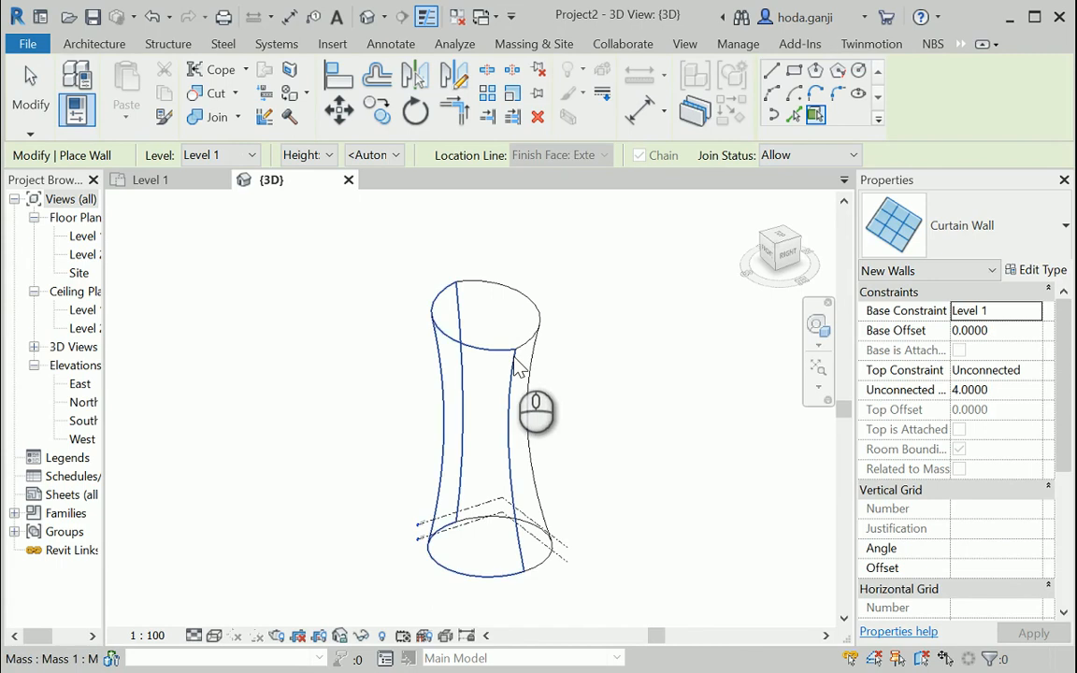
Step: Pick the mass face, then cancel after the Curtain Wall incompatibility error
left_click(514, 374)
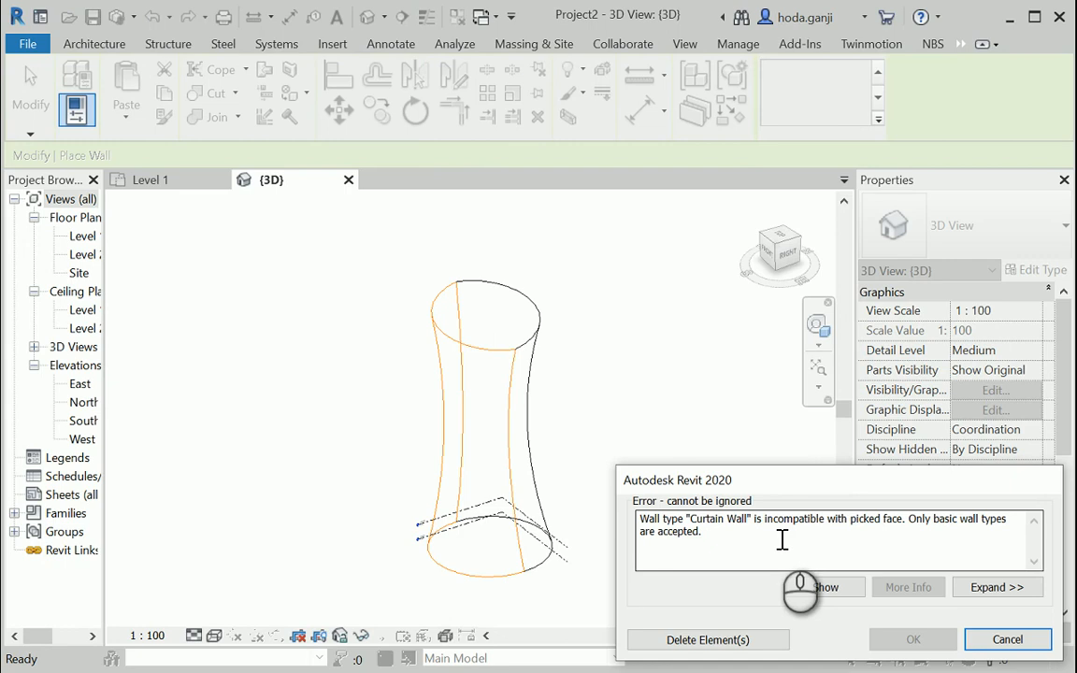
mouse_move(786, 542)
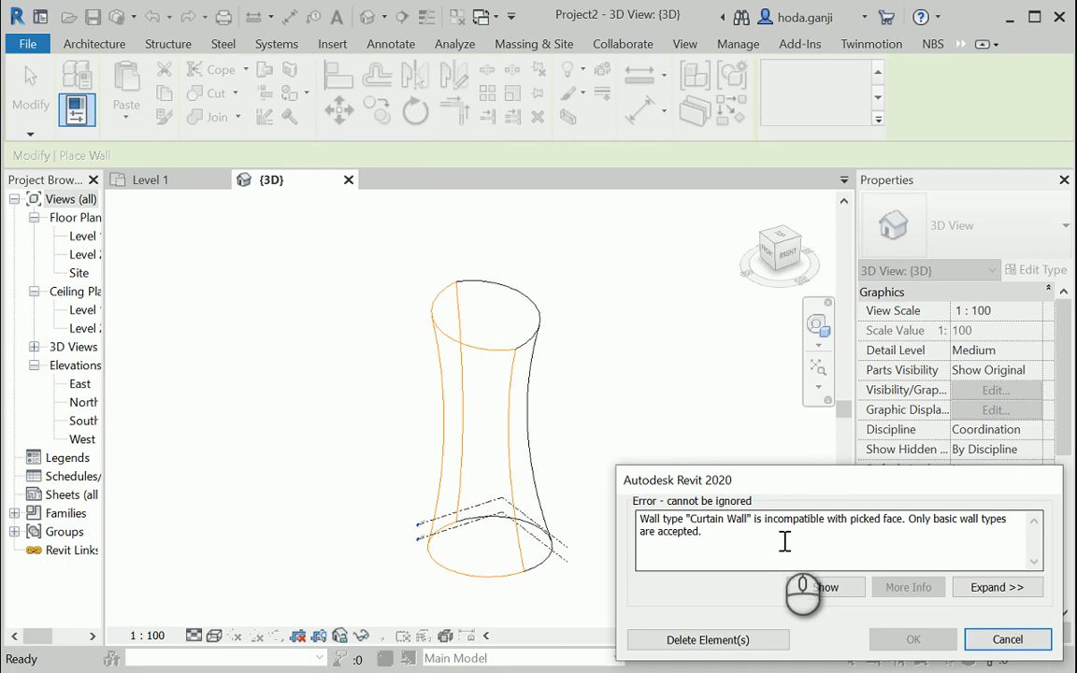
mouse_move(827, 557)
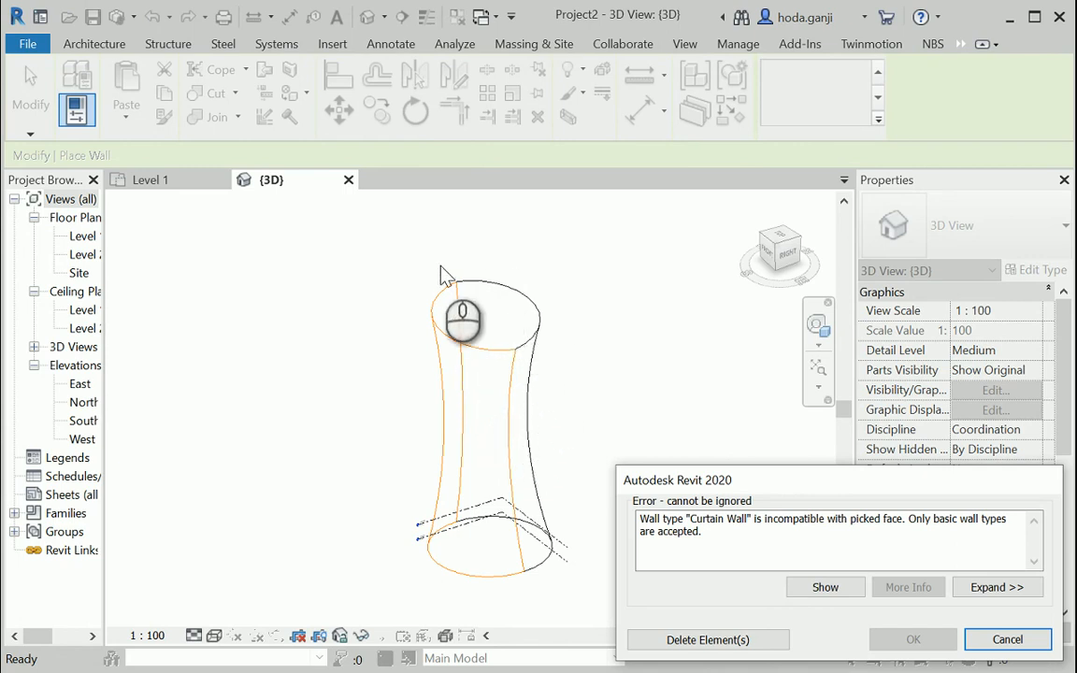
mouse_move(497, 400)
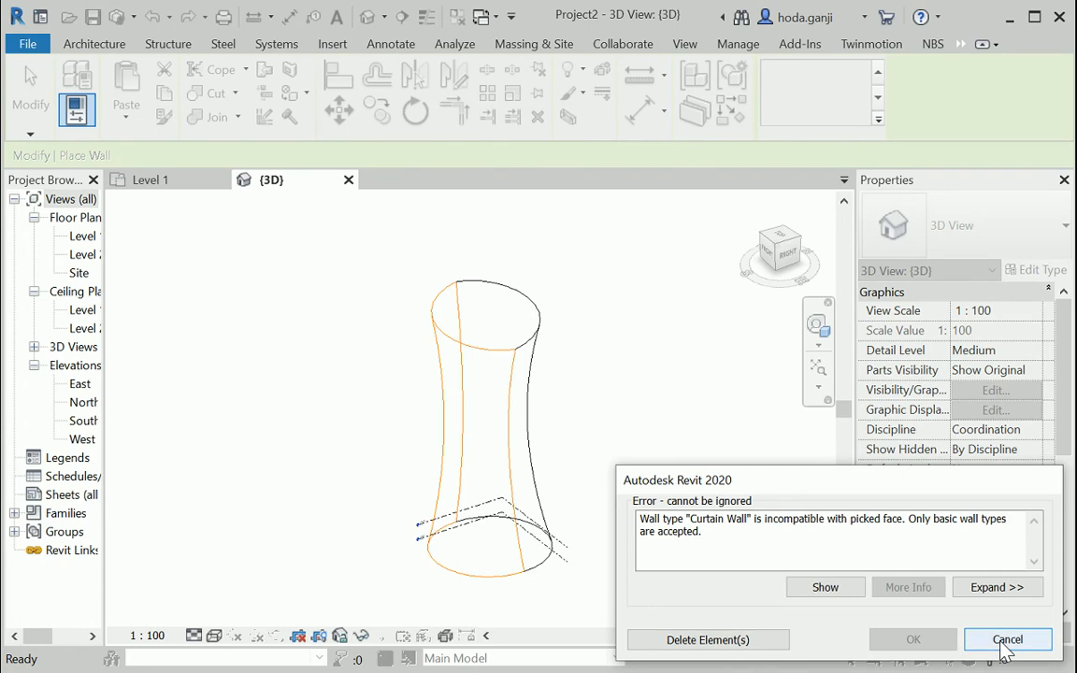
left_click(1006, 639)
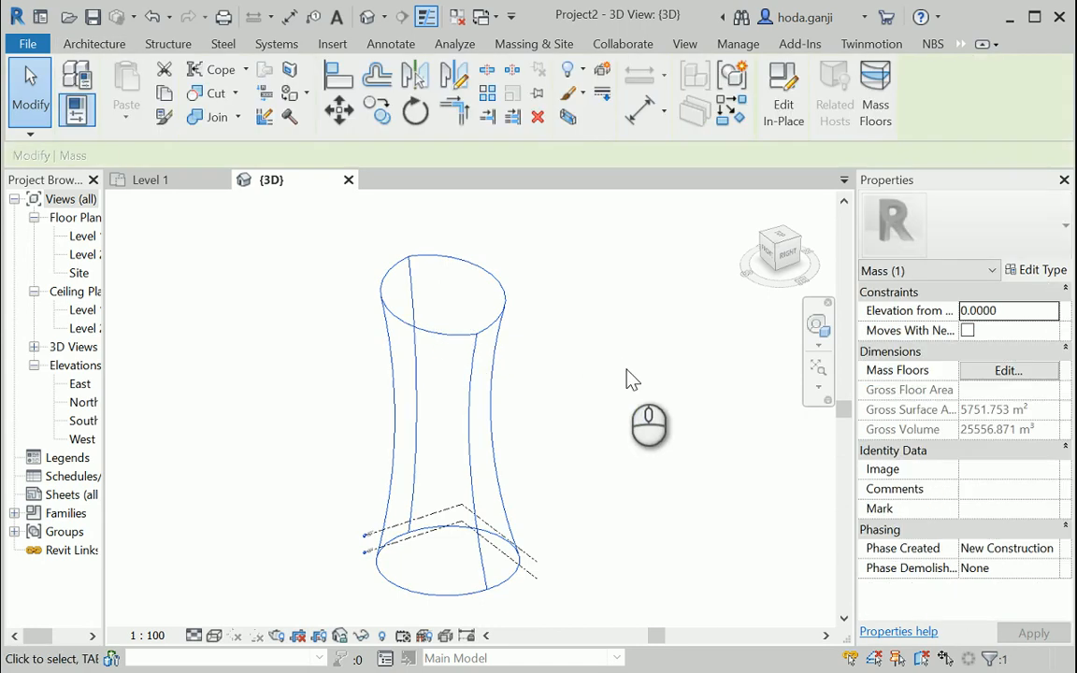
mouse_move(784, 92)
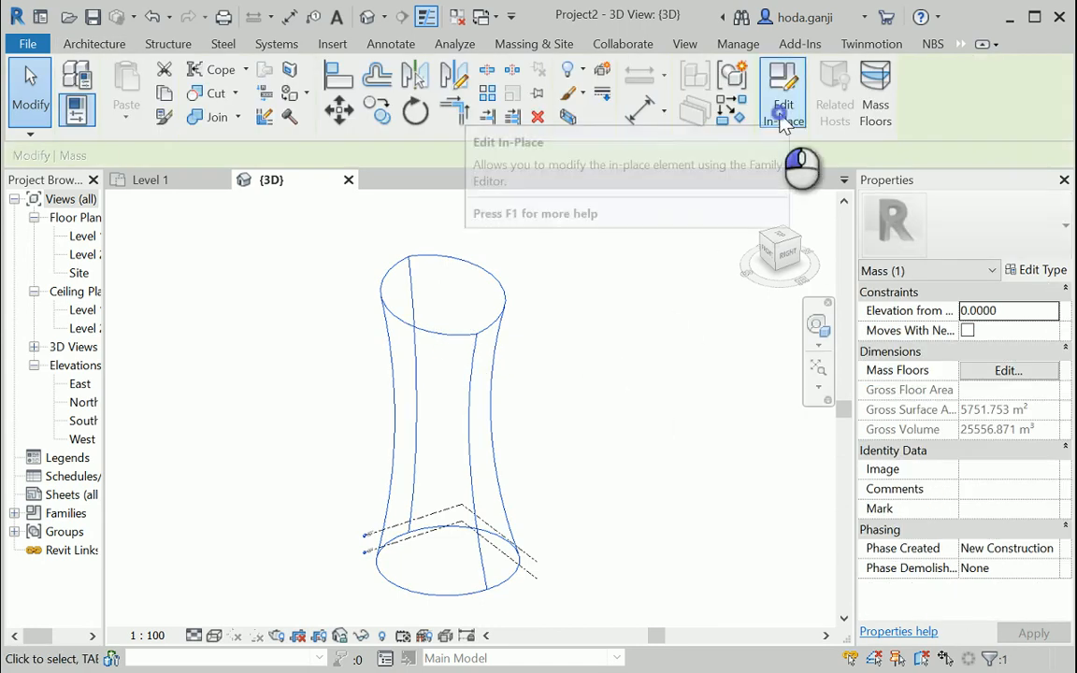
Step: Reopen Mass 1 with Edit In-Place and select its waisted tower form
left_click(783, 94)
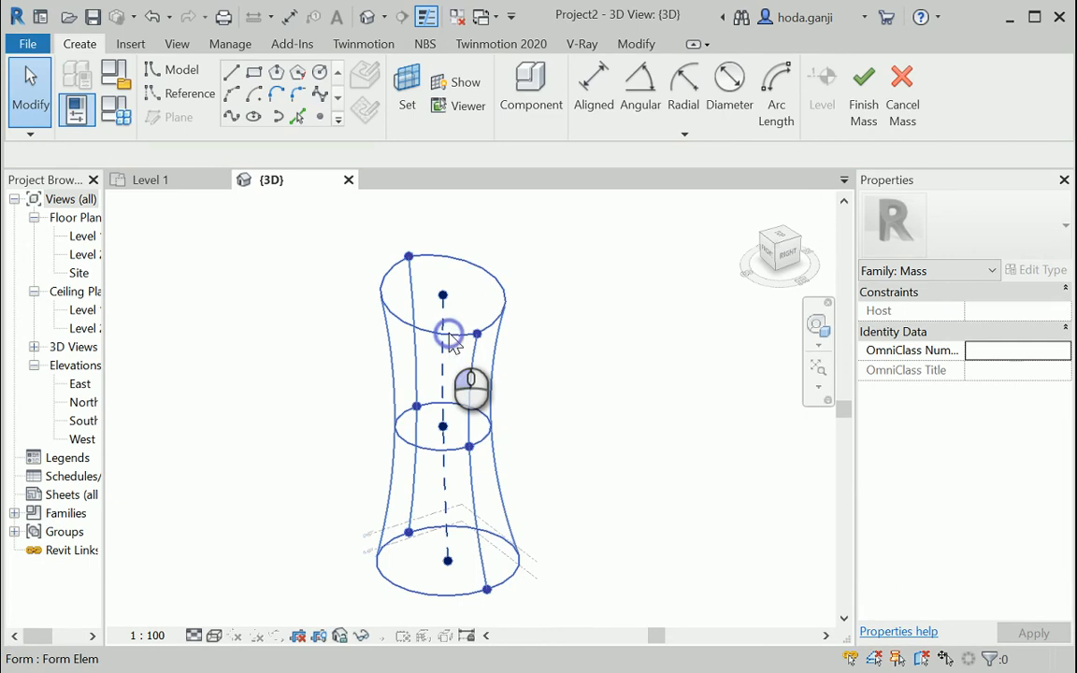
left_click(445, 335)
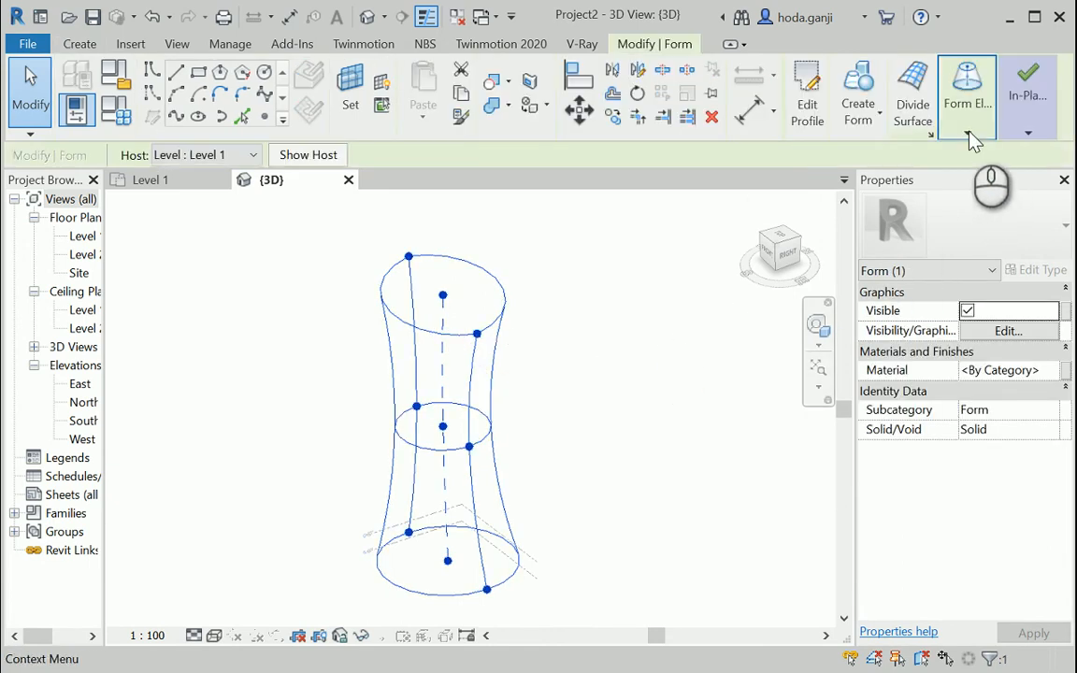
mouse_move(924, 110)
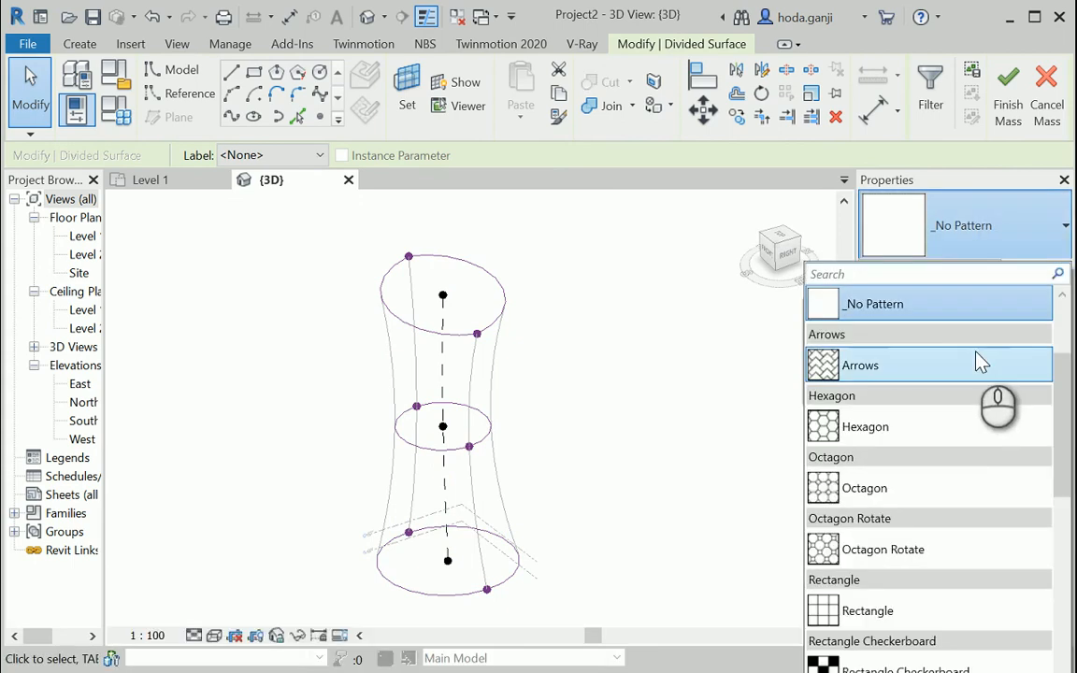
Step: Browse the panel pattern selector, finish the mass, and adjust the view of the plain tower
scroll("down", 3)
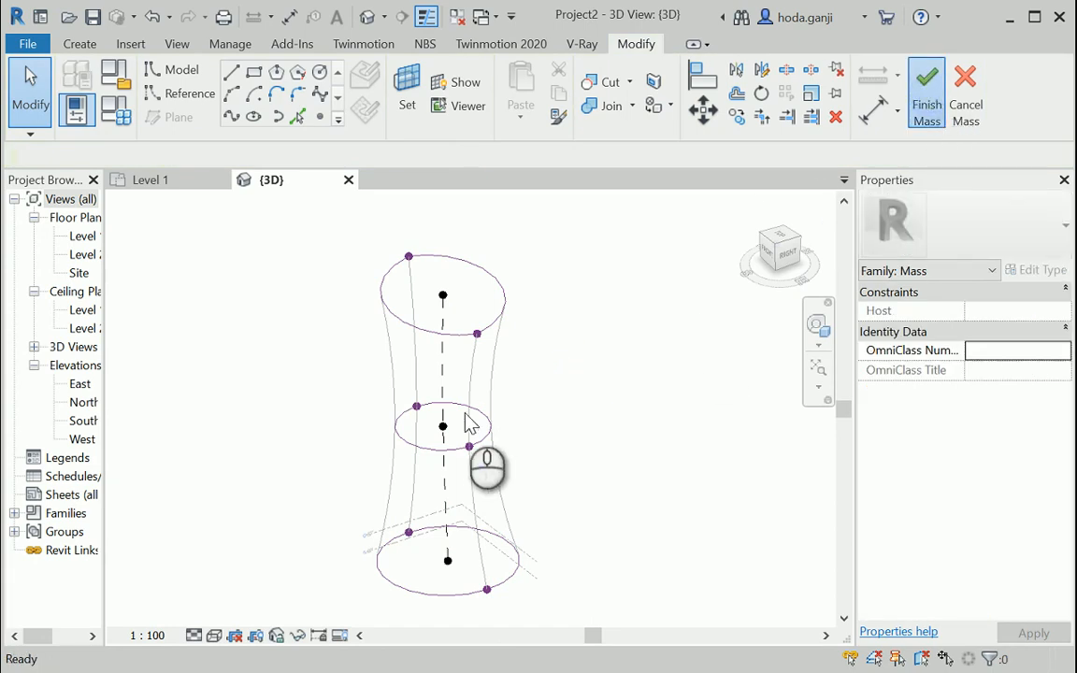
left_click(921, 84)
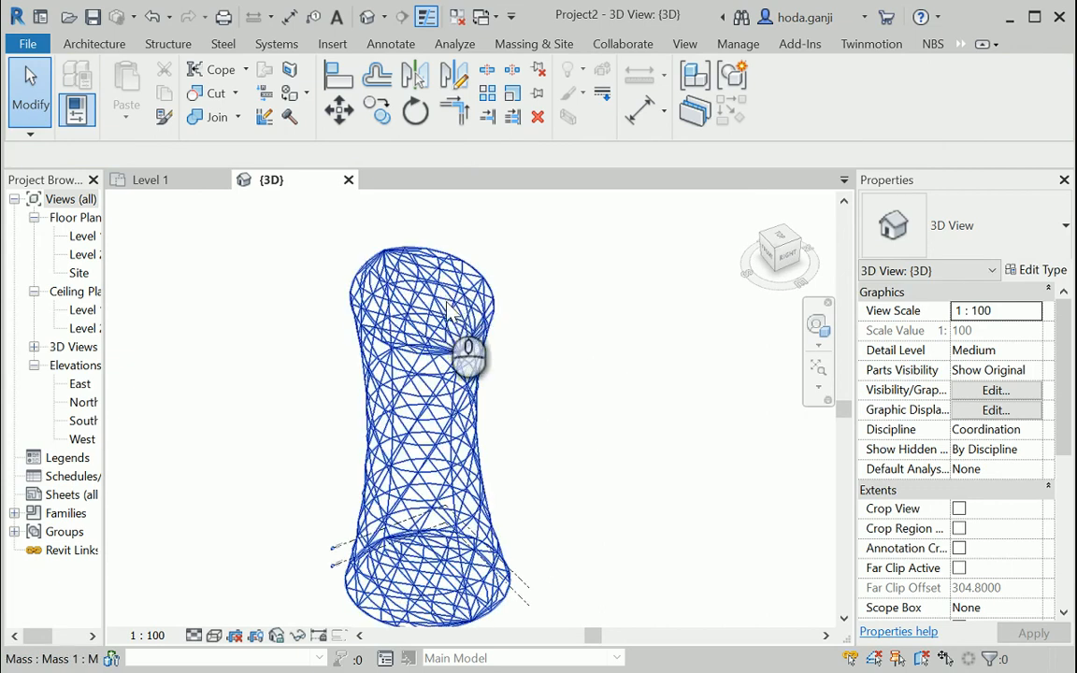
left_click_drag(468, 359, 602, 370)
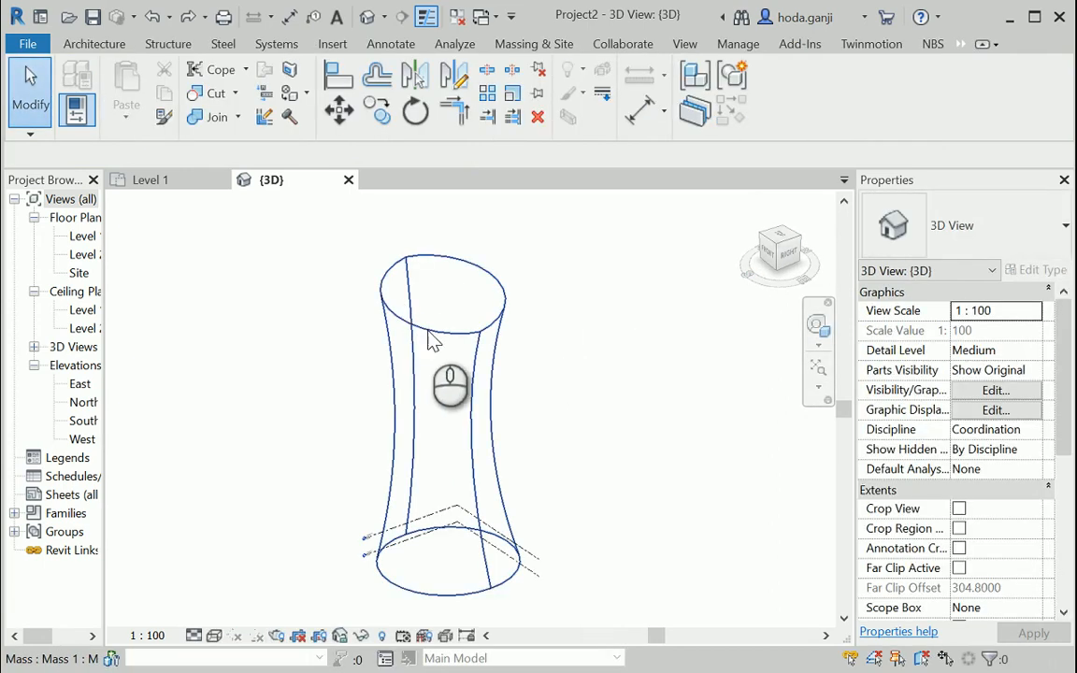
Step: Divide the tower form's surfaces with the Triangle (flat) pattern and finish the mass
left_click(434, 383)
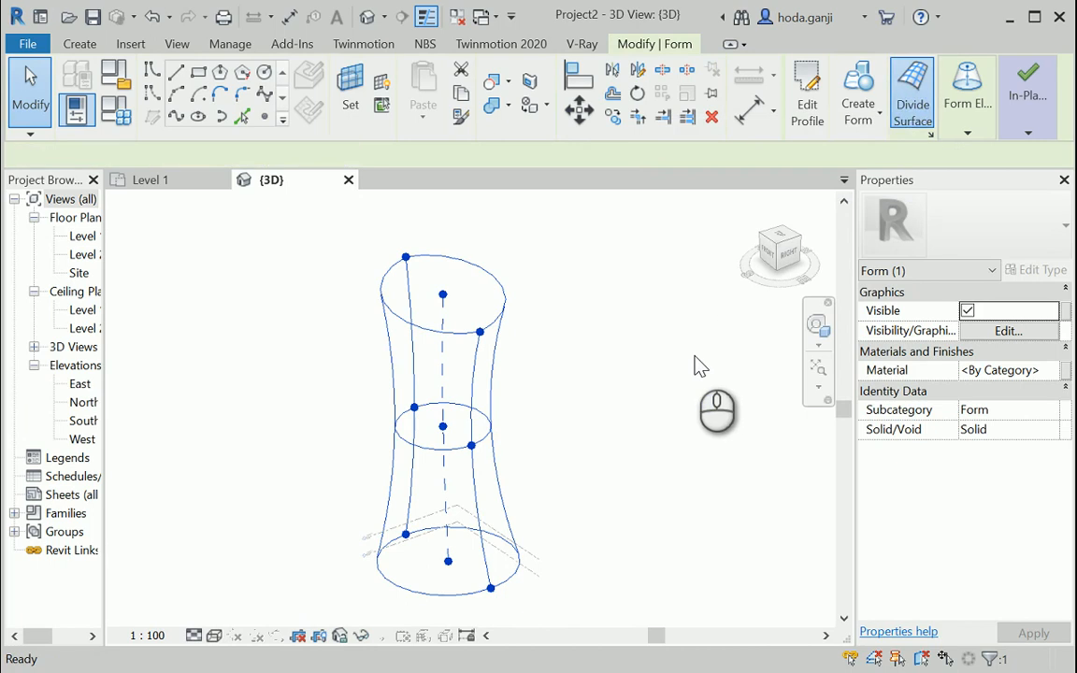
left_click(912, 84)
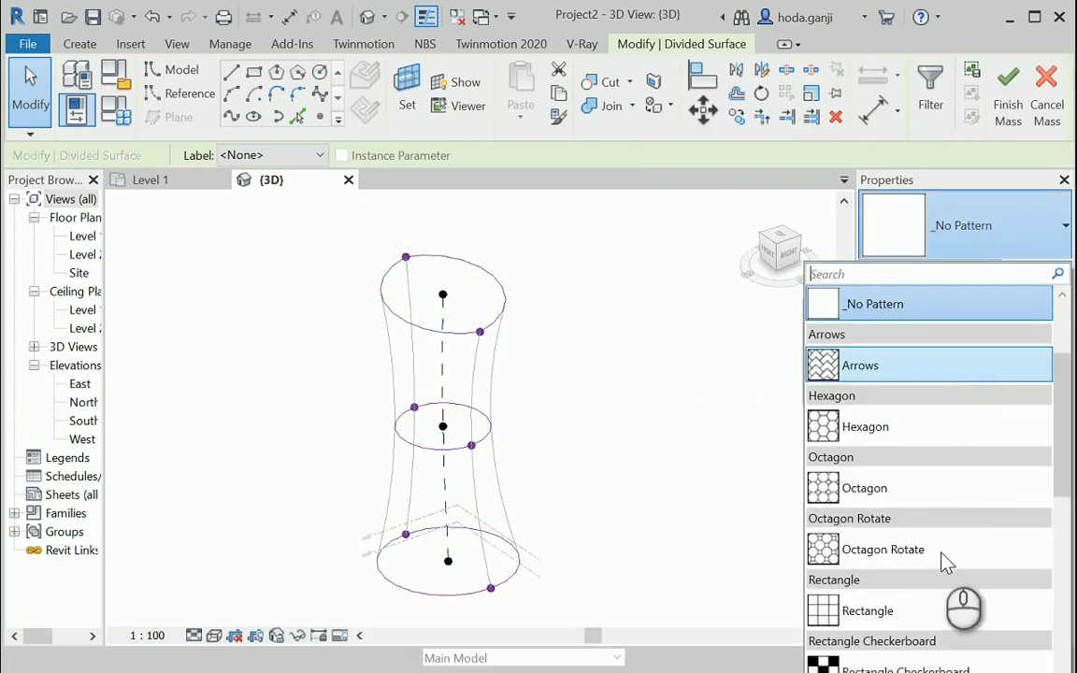
scroll("down", 3)
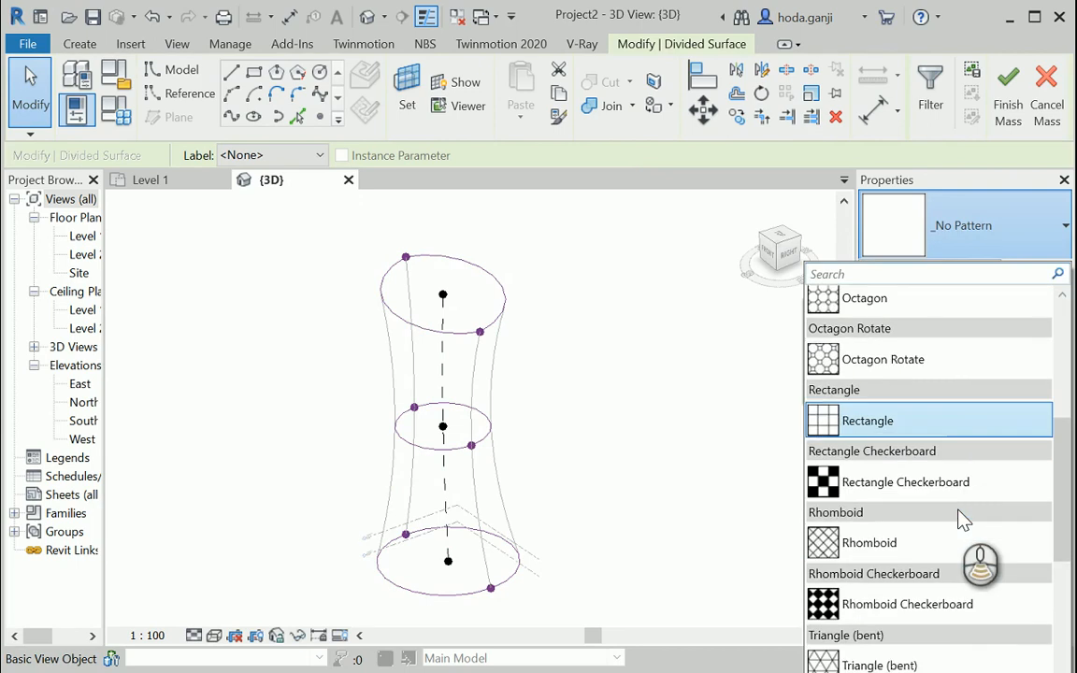
scroll("down", 3)
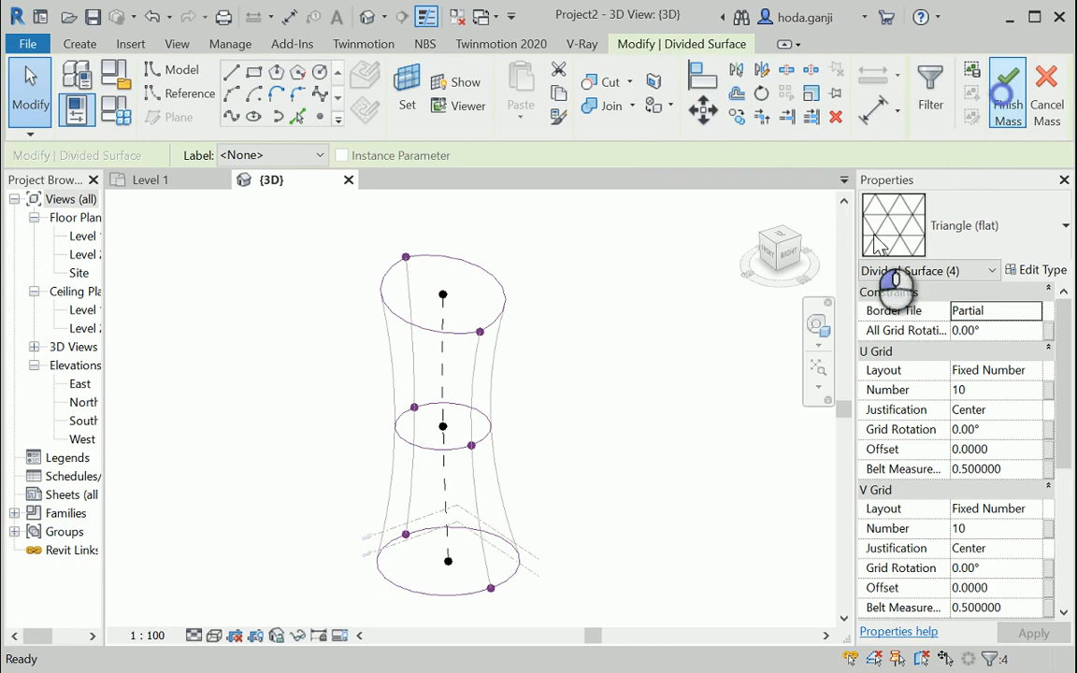
left_click(1008, 84)
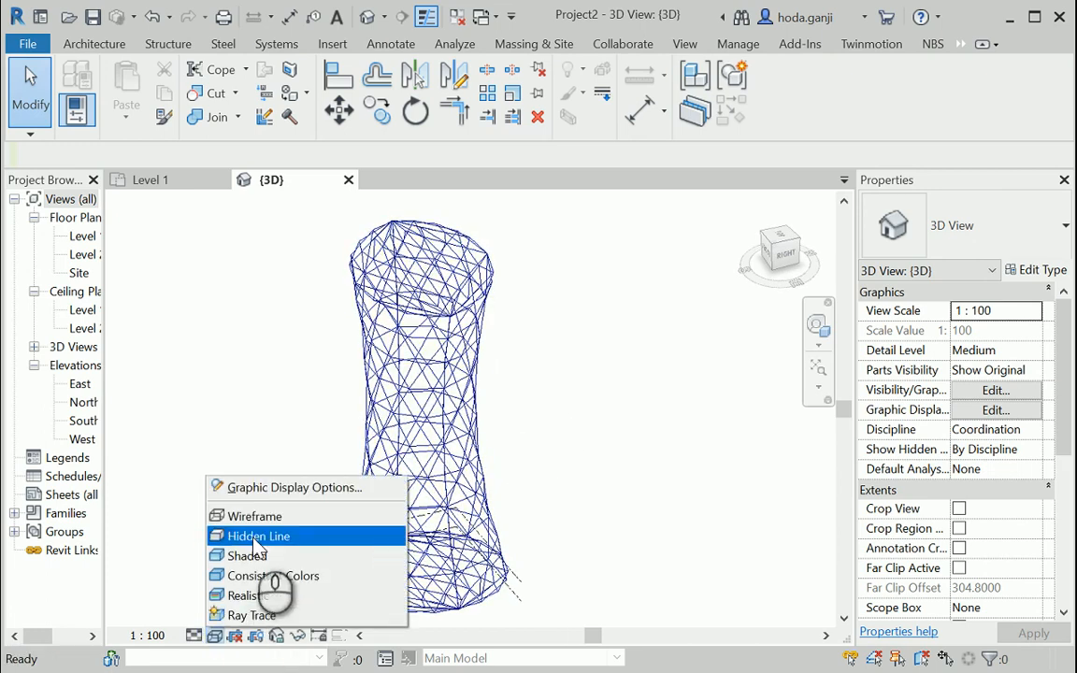
Step: Switch the view to Hidden Line and reopen the triangulated mass for in-place editing
left_click(258, 535)
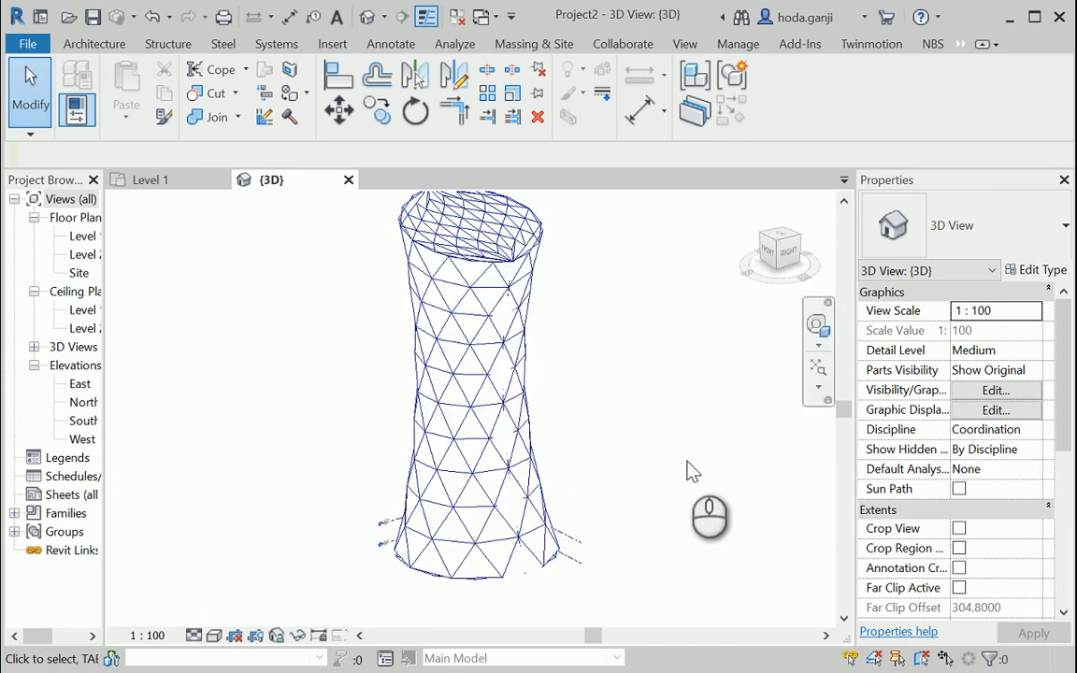
mouse_move(660, 438)
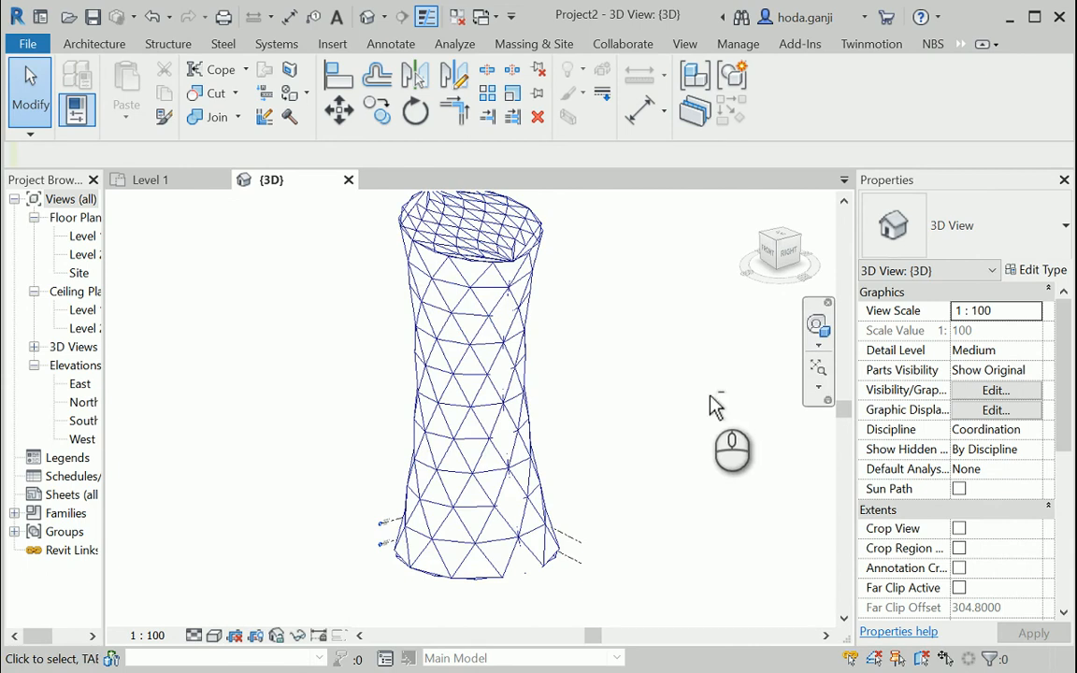
left_click(517, 329)
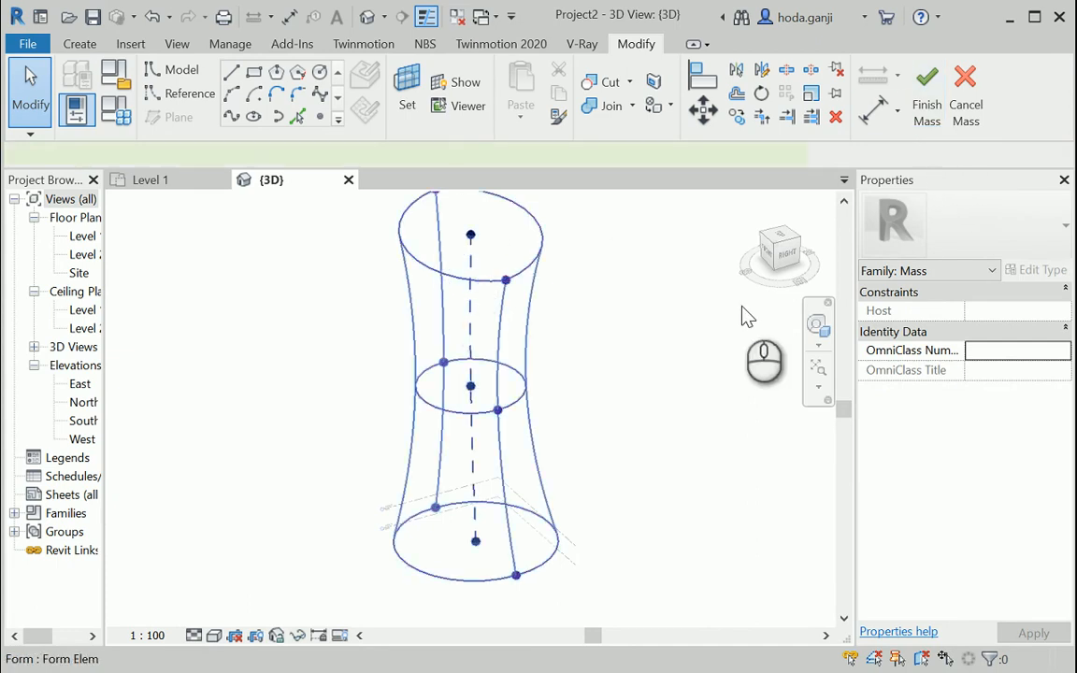
Step: Select the tower form and a divided surface showing U and V grid counts of 10
left_click(471, 383)
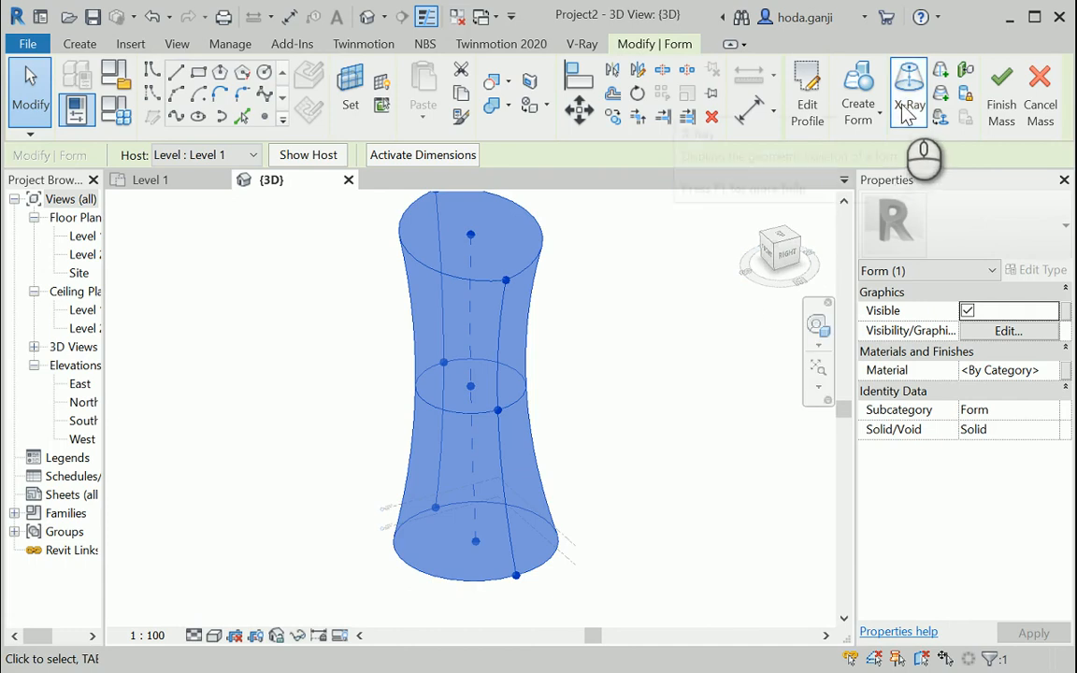
left_click(909, 83)
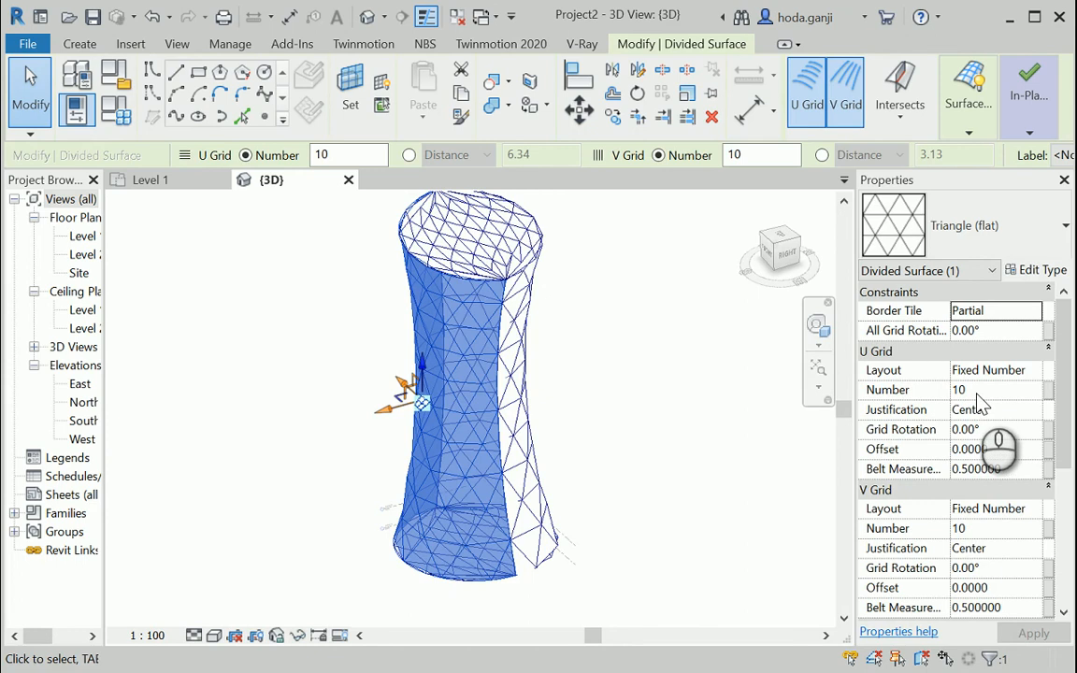
mouse_move(980, 402)
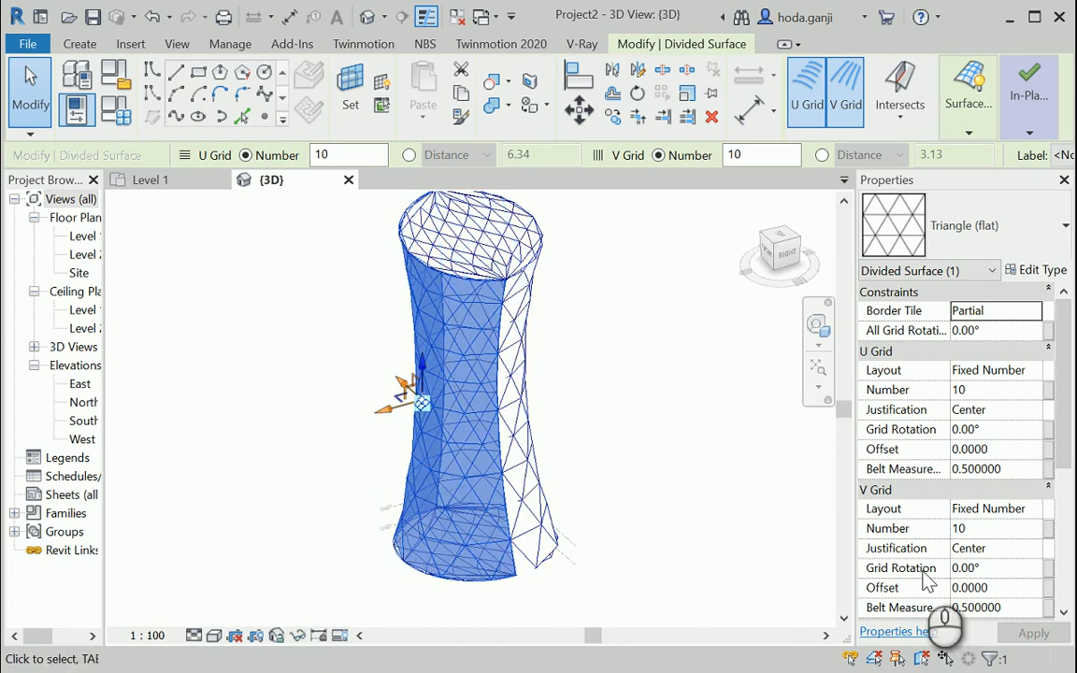
mouse_move(628, 557)
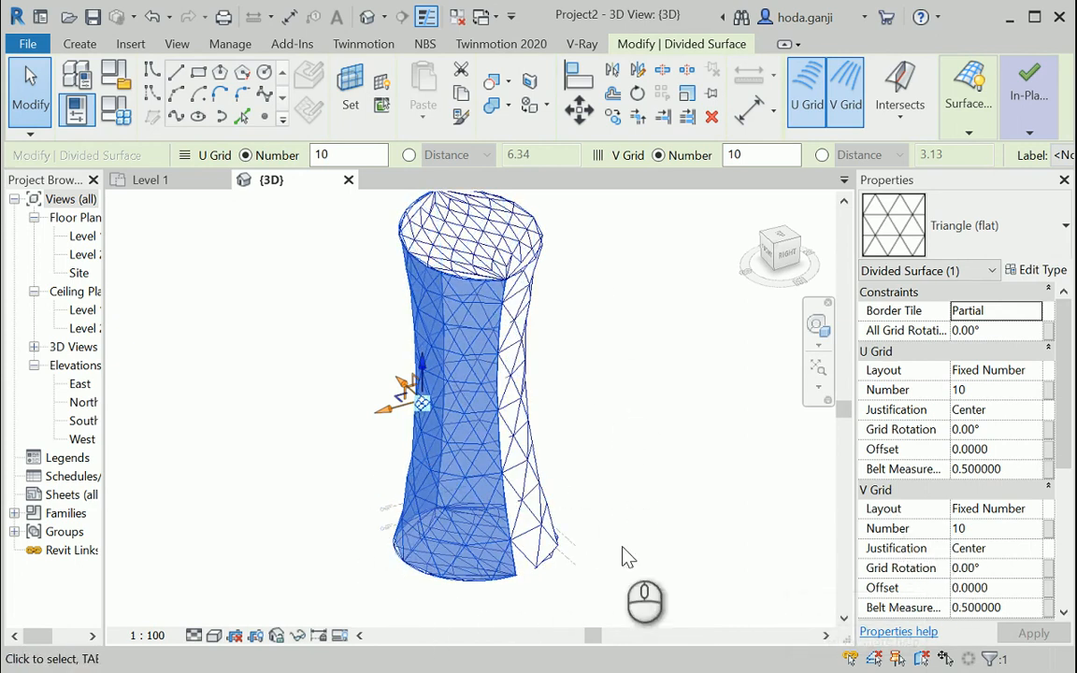
mouse_move(639, 494)
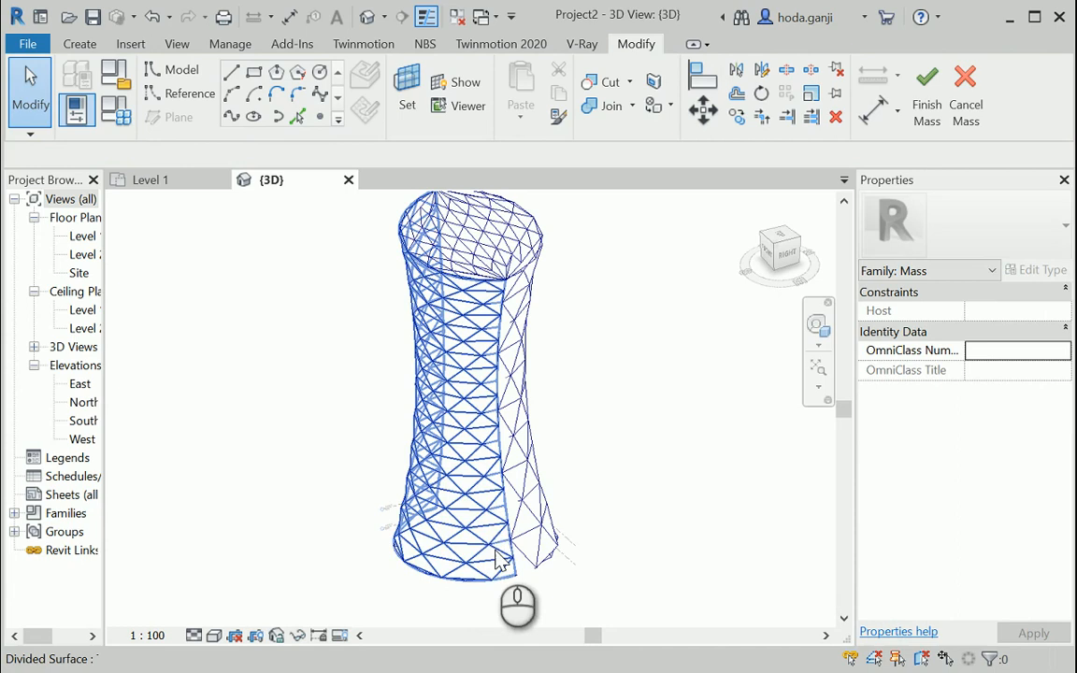
Step: Set the front divided surface's V Grid Number to 40 alongside U 20 and apply it
left_click(484, 546)
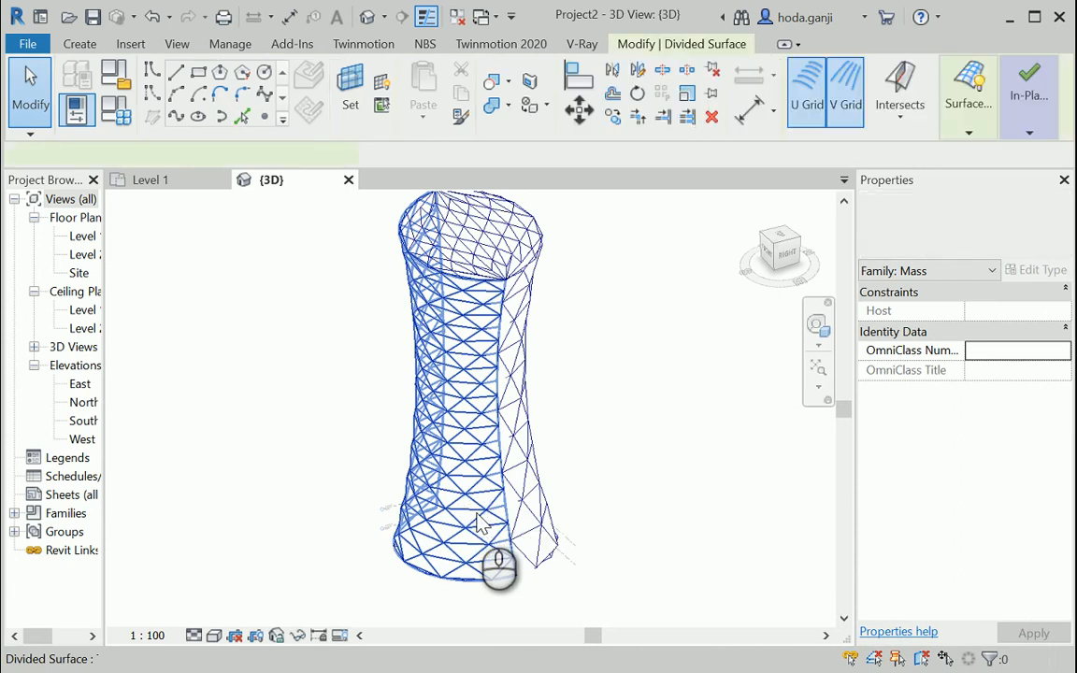
left_click(476, 524)
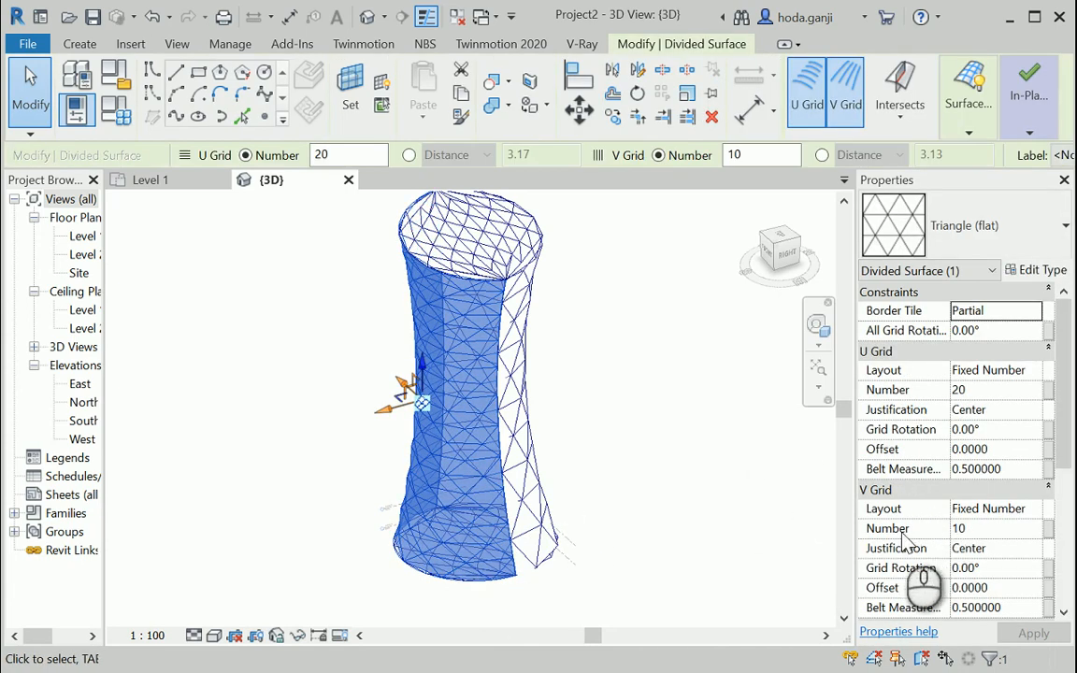
mouse_move(979, 542)
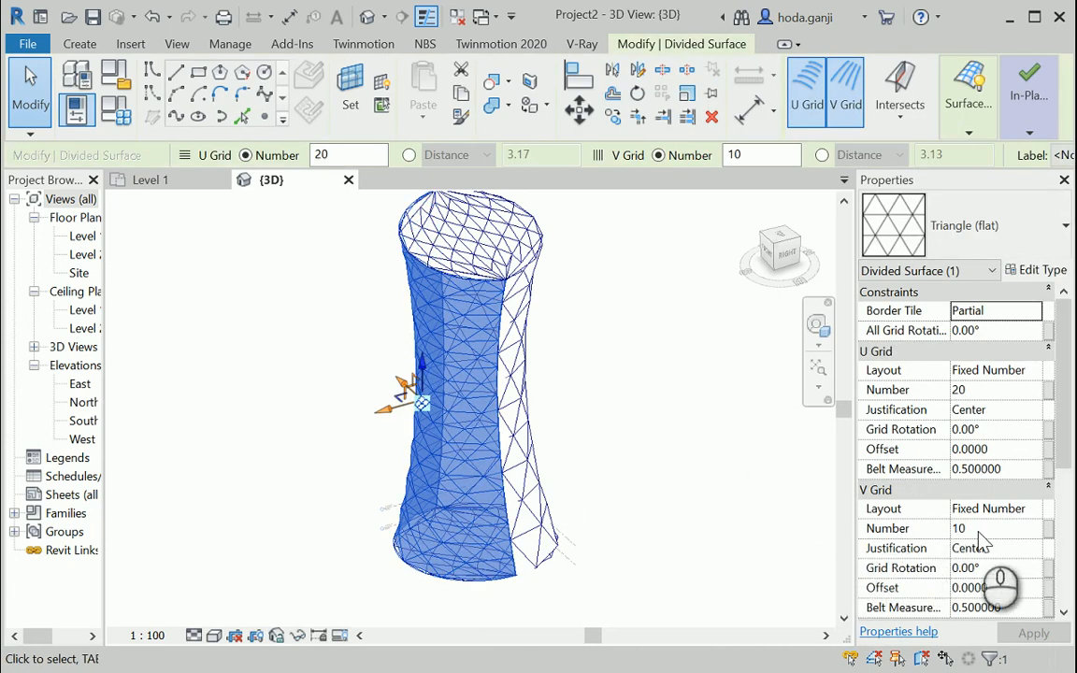
left_click(989, 529)
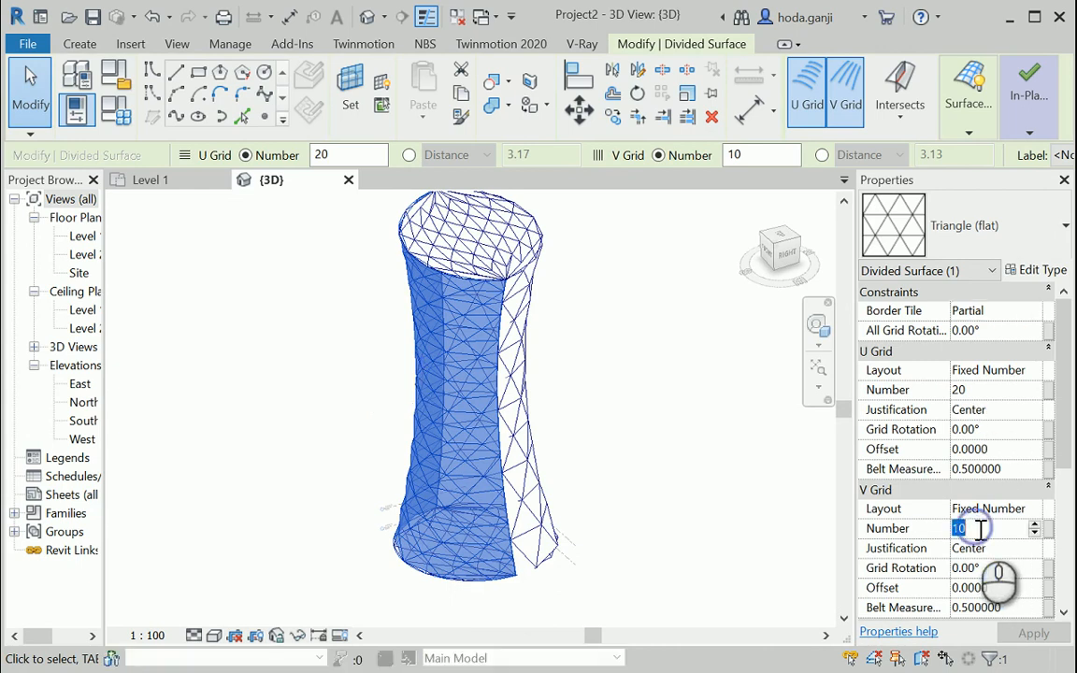
type("40")
left_click(995, 391)
type("10")
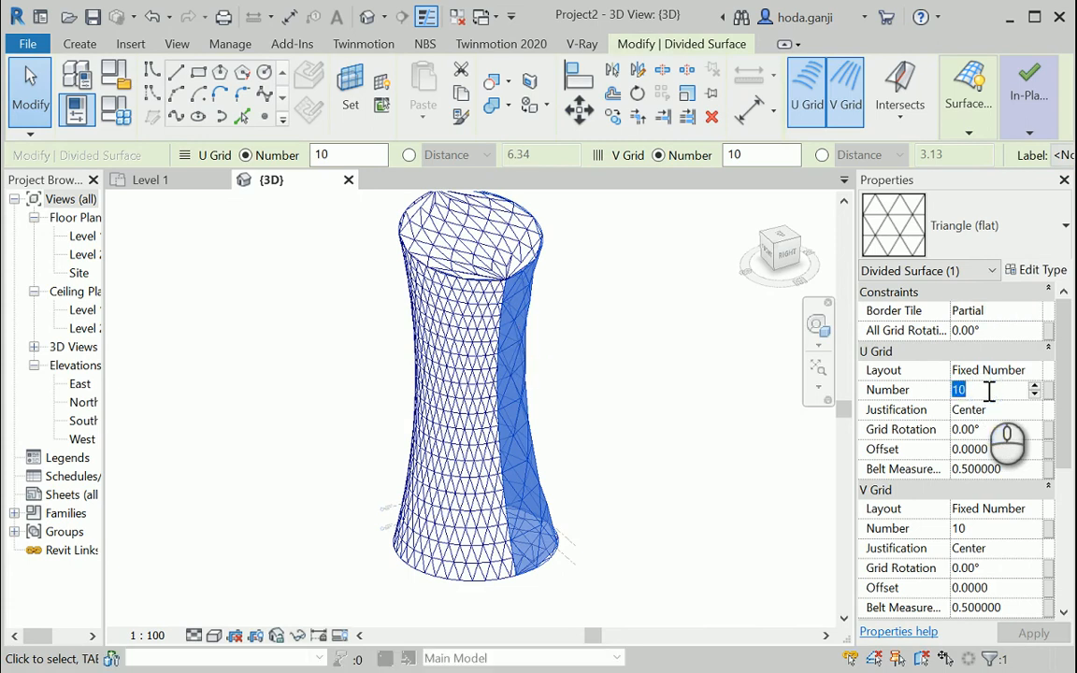
left_click(982, 527)
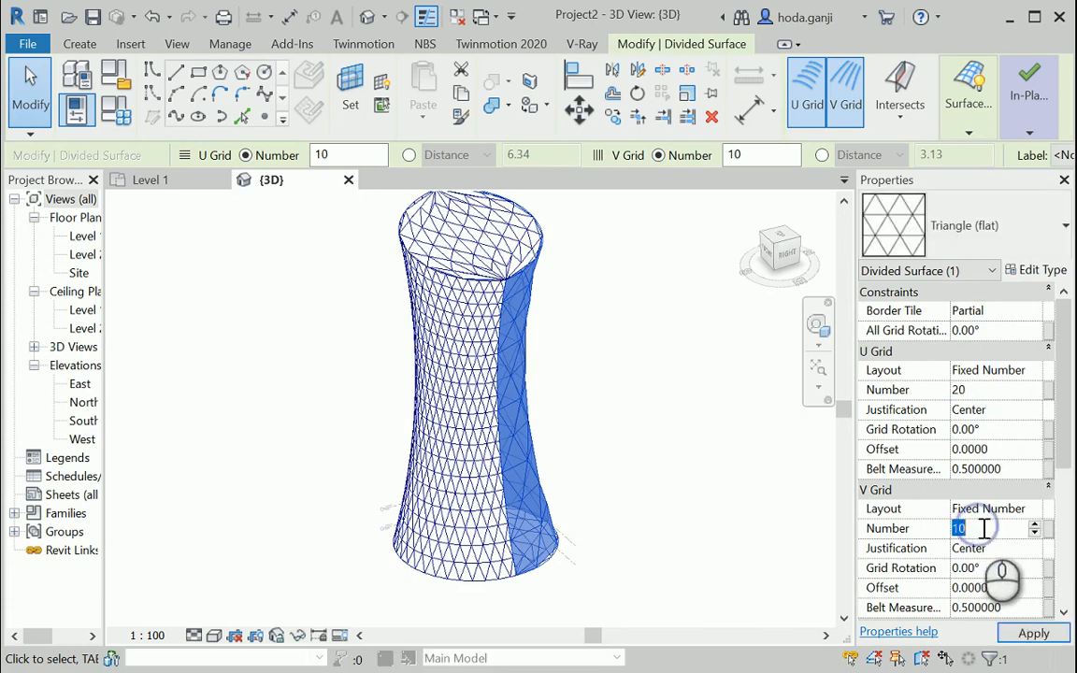
left_click(1032, 632)
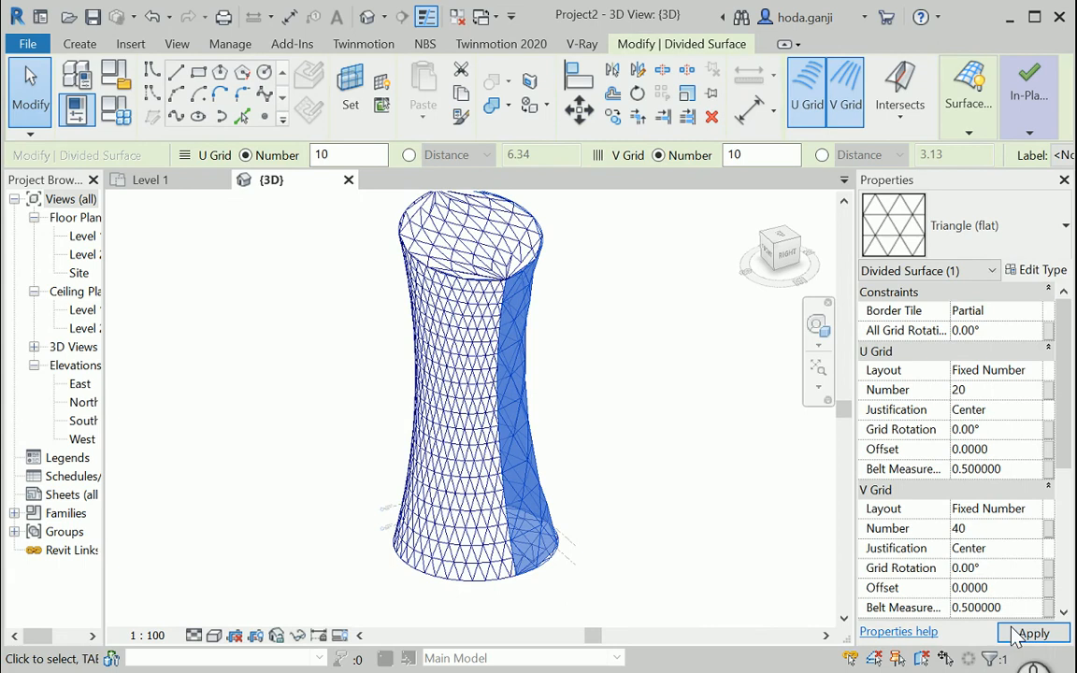